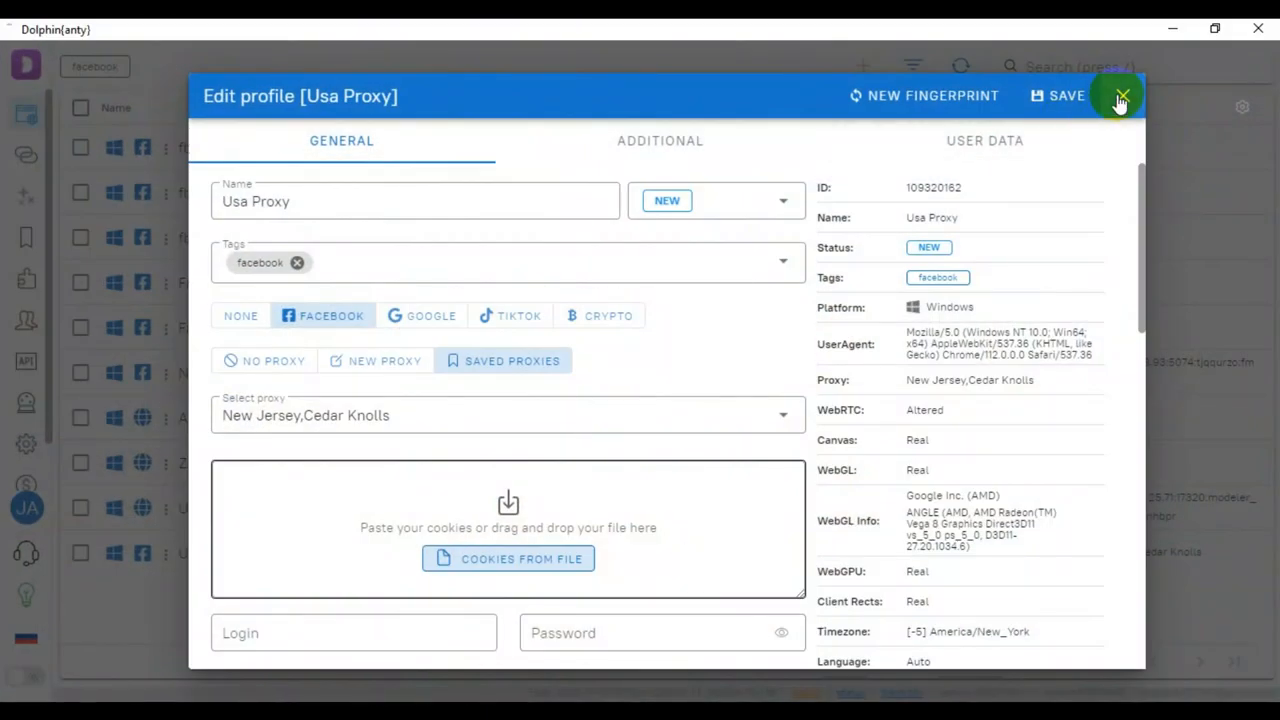
# Close the Usa Proxy profile editor and return to the profiles list
pyautogui.click(1120, 100)
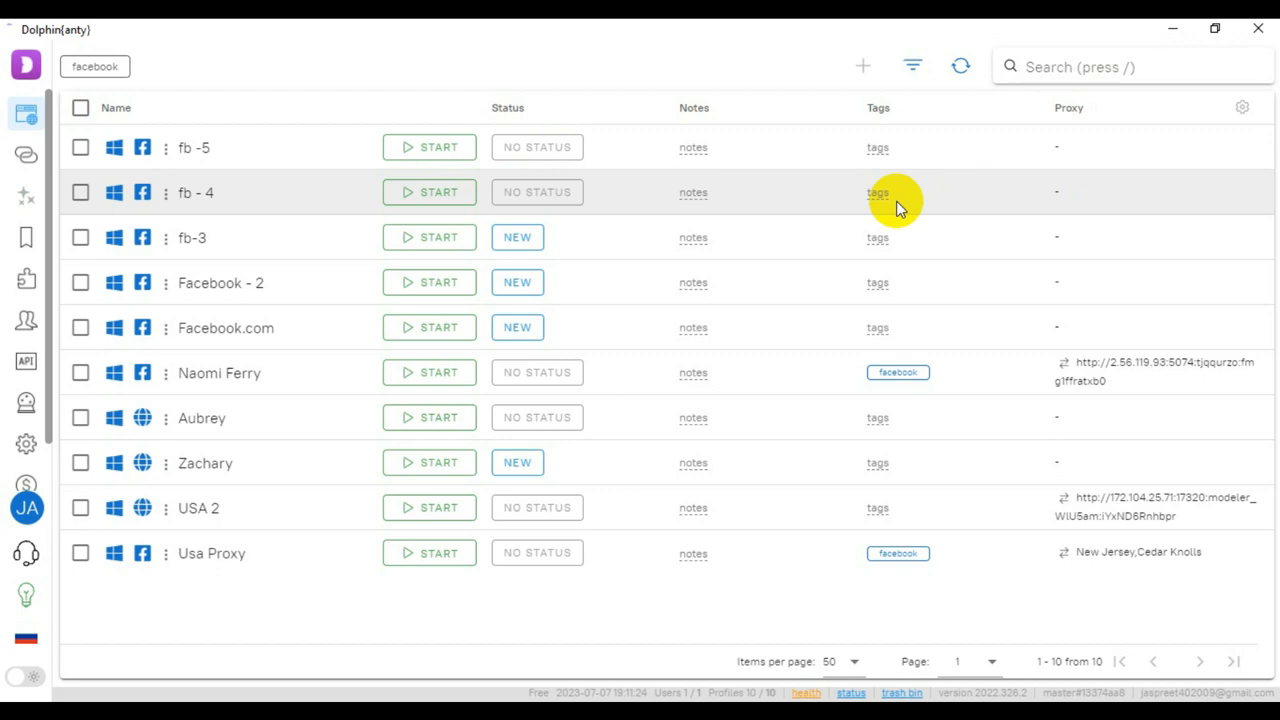
pyautogui.moveTo(776, 224)
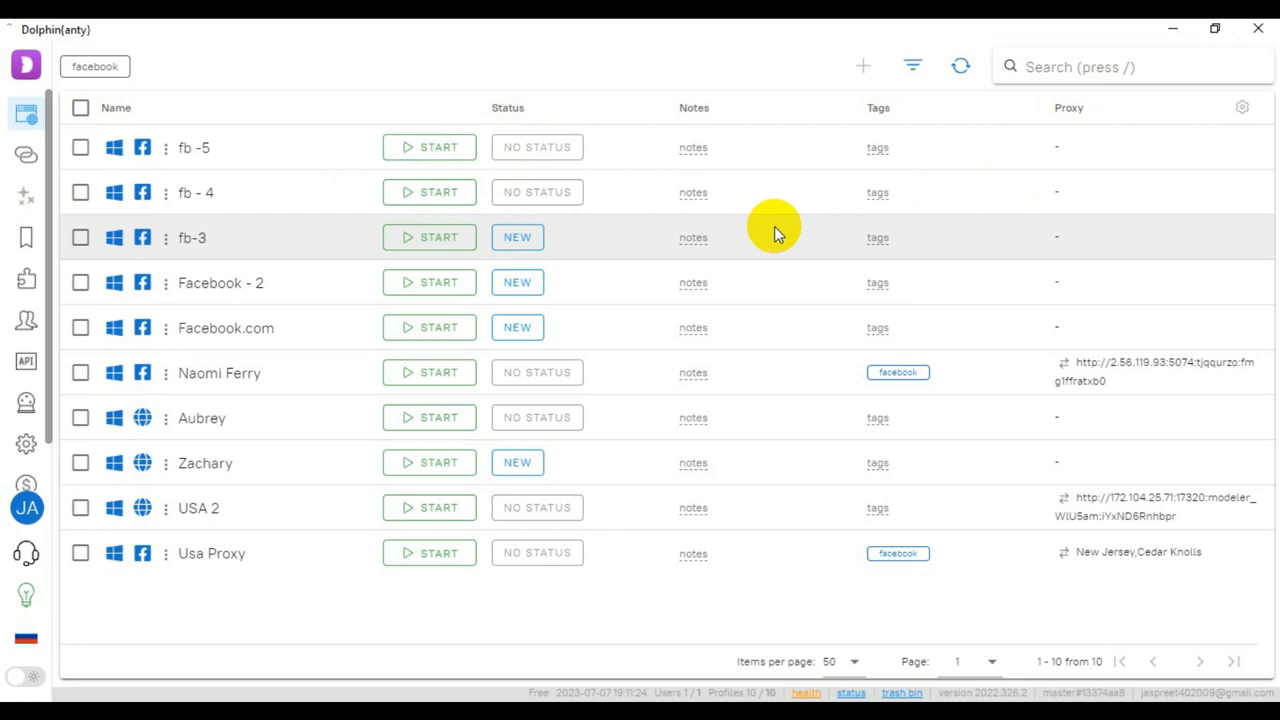
pyautogui.moveTo(564, 272)
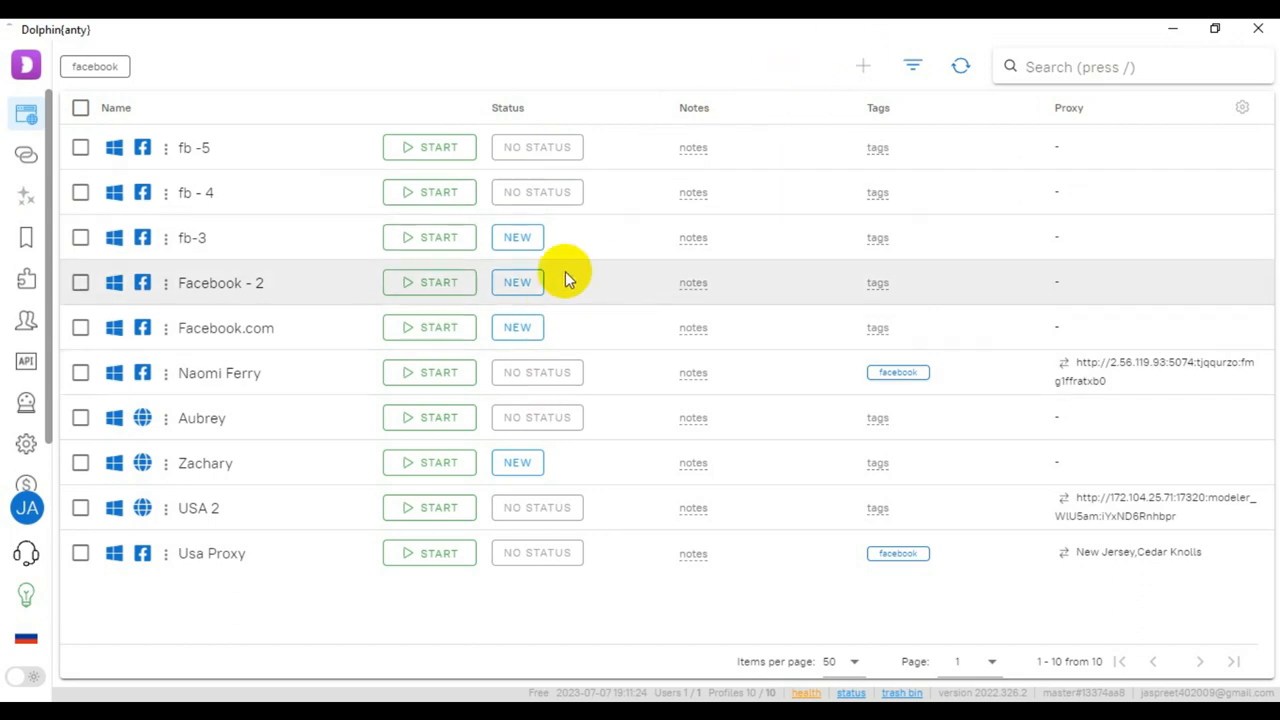
pyautogui.moveTo(750, 130)
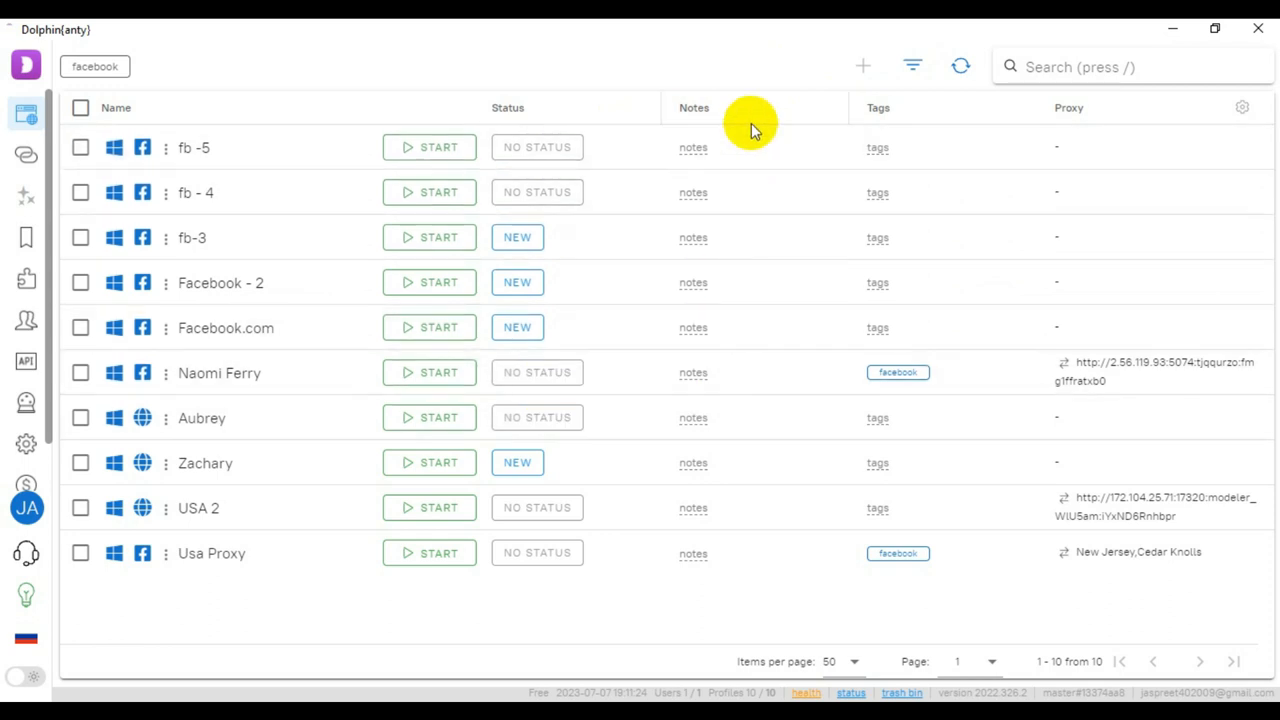
pyautogui.moveTo(704, 76)
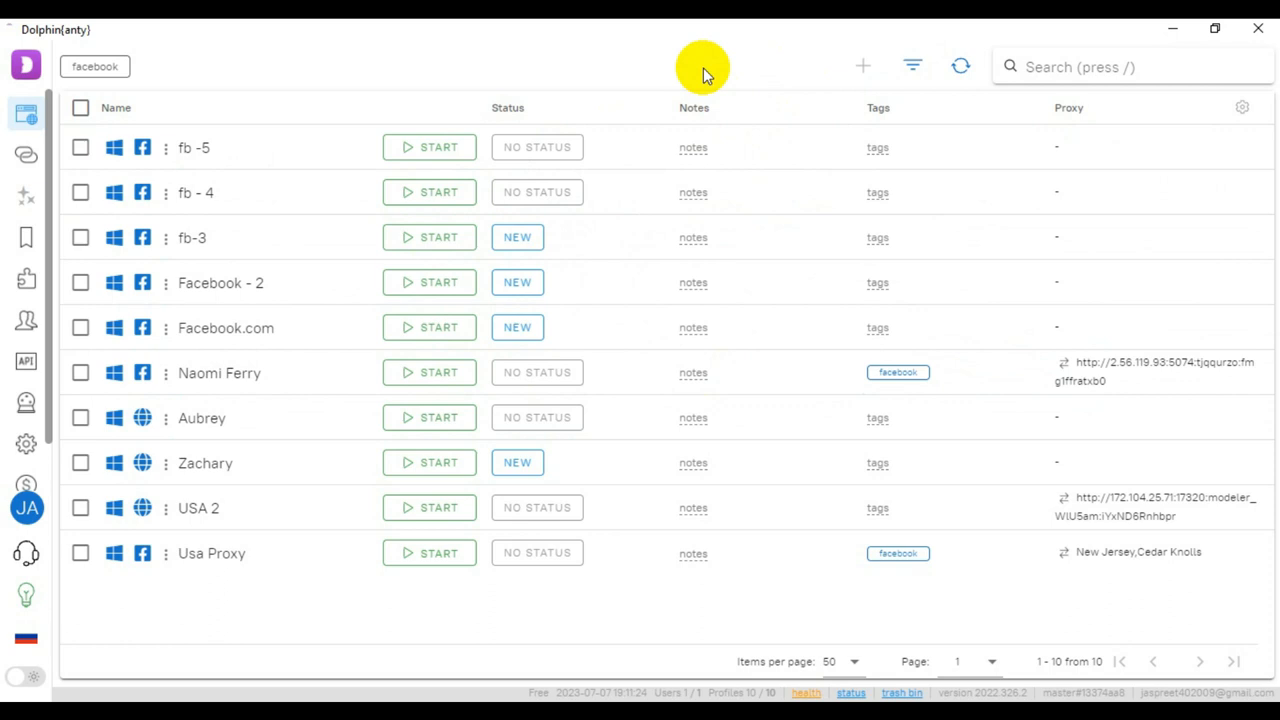
pyautogui.moveTo(880, 62)
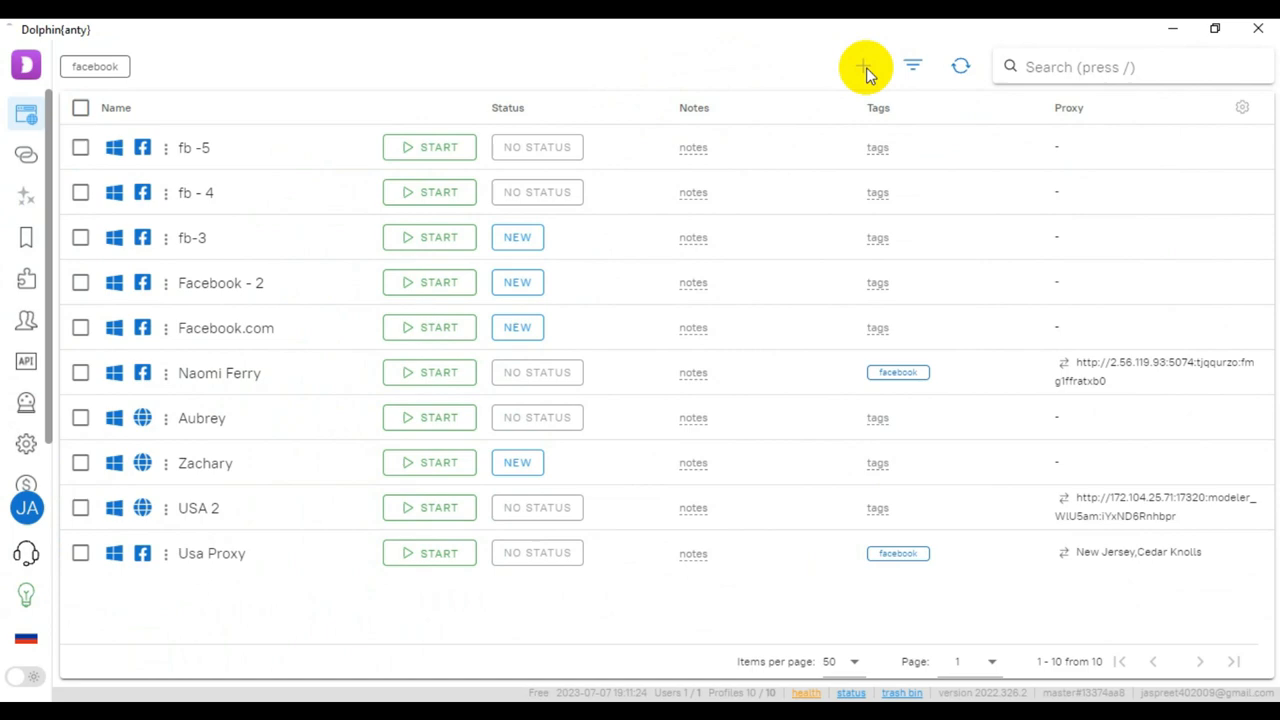
pyautogui.moveTo(164, 558)
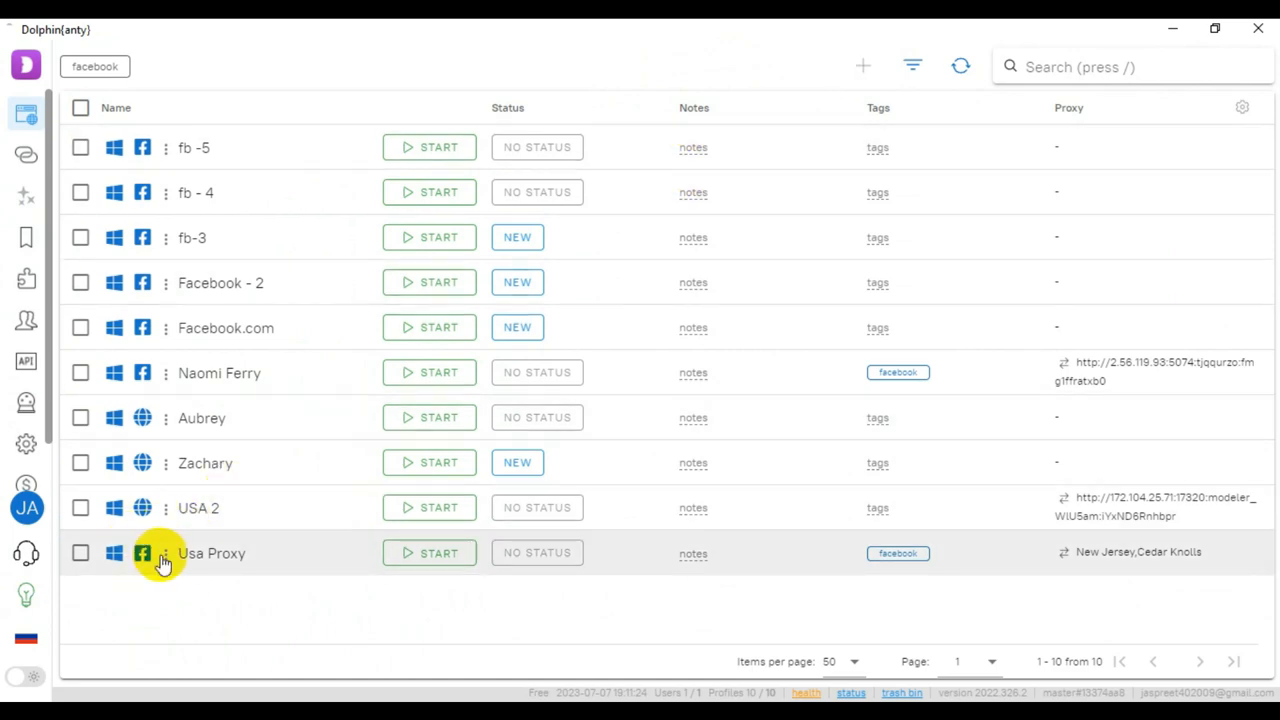
# Dismiss the Cookie robot window and show the Usa Proxy profile's action menu
pyautogui.click(164, 552)
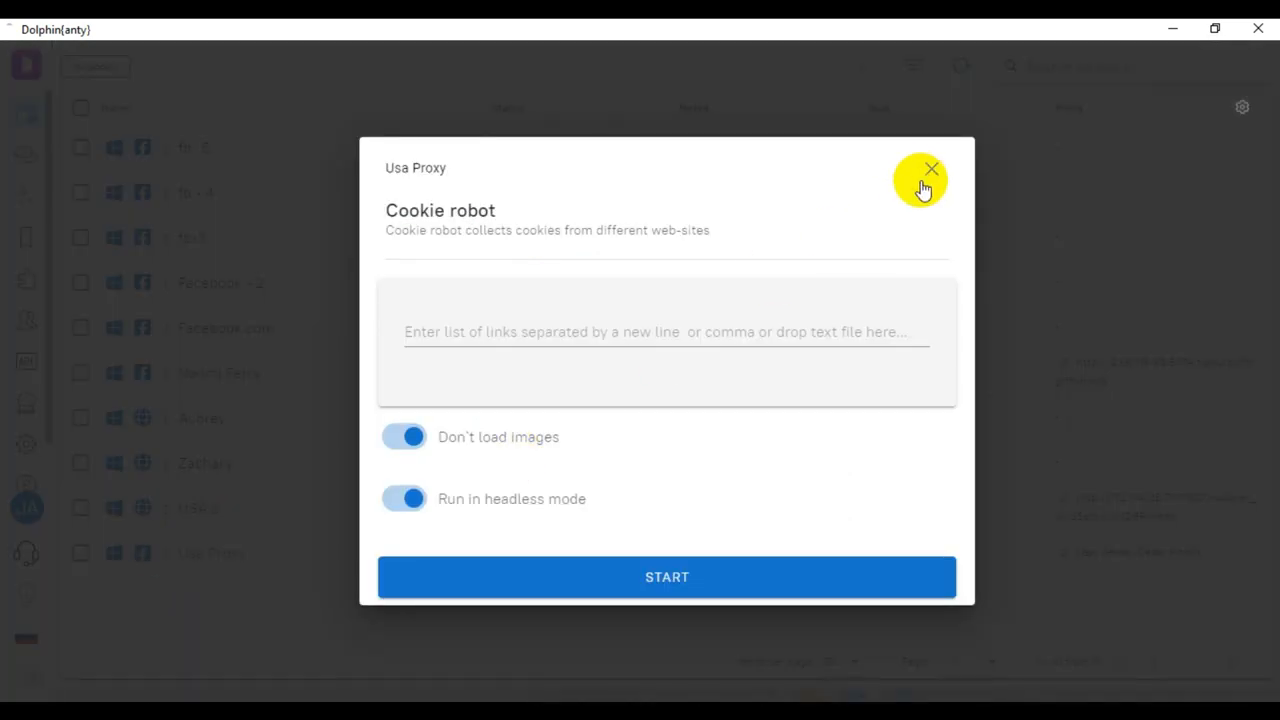
pyautogui.click(928, 168)
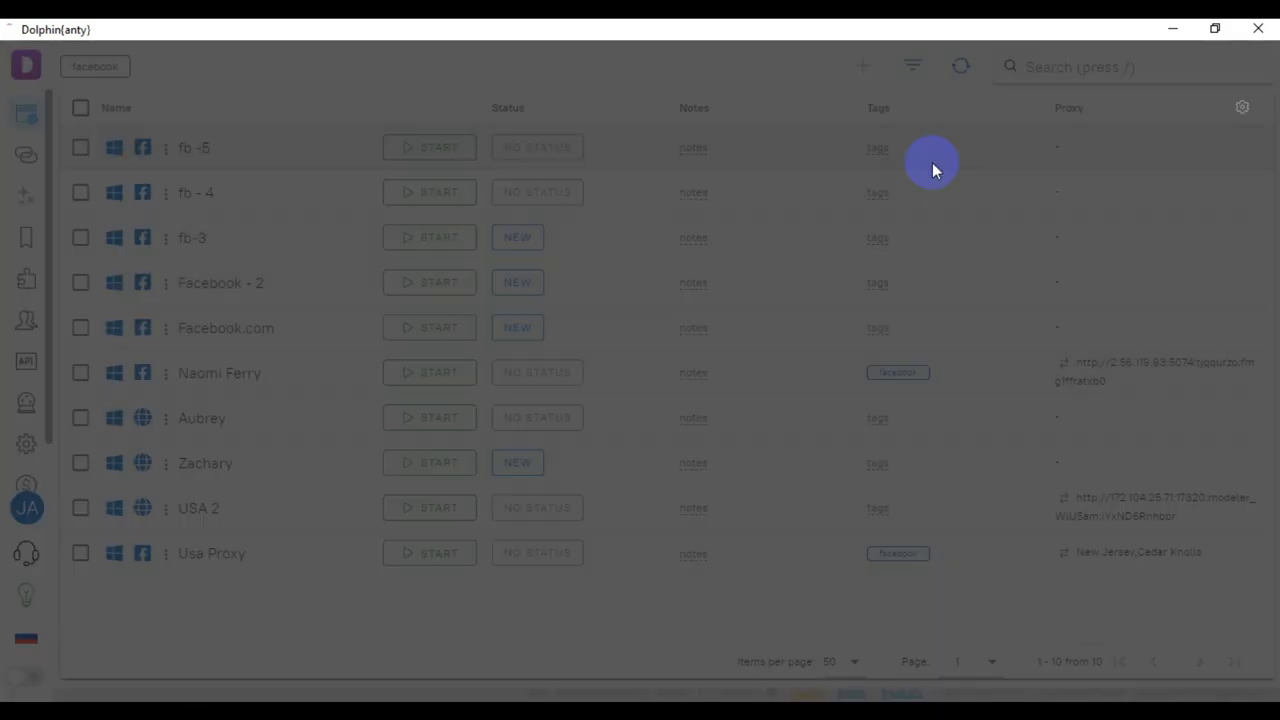
pyautogui.click(166, 372)
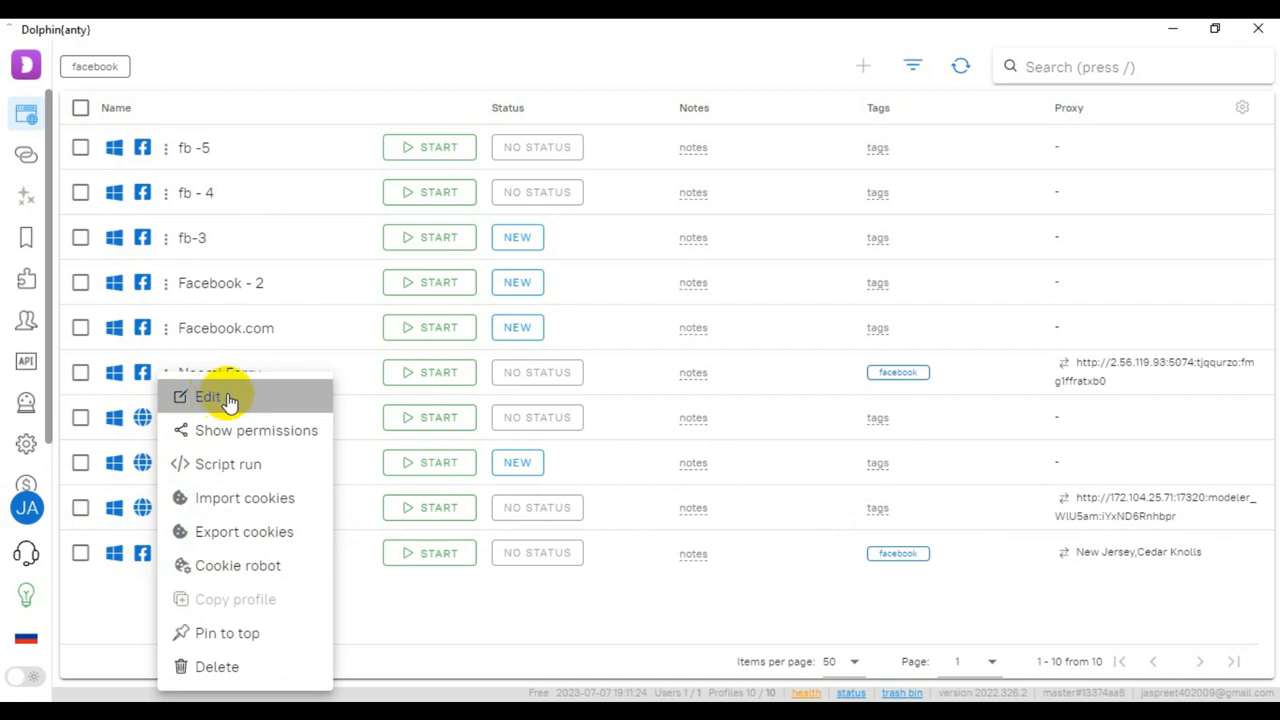
pyautogui.click(208, 396)
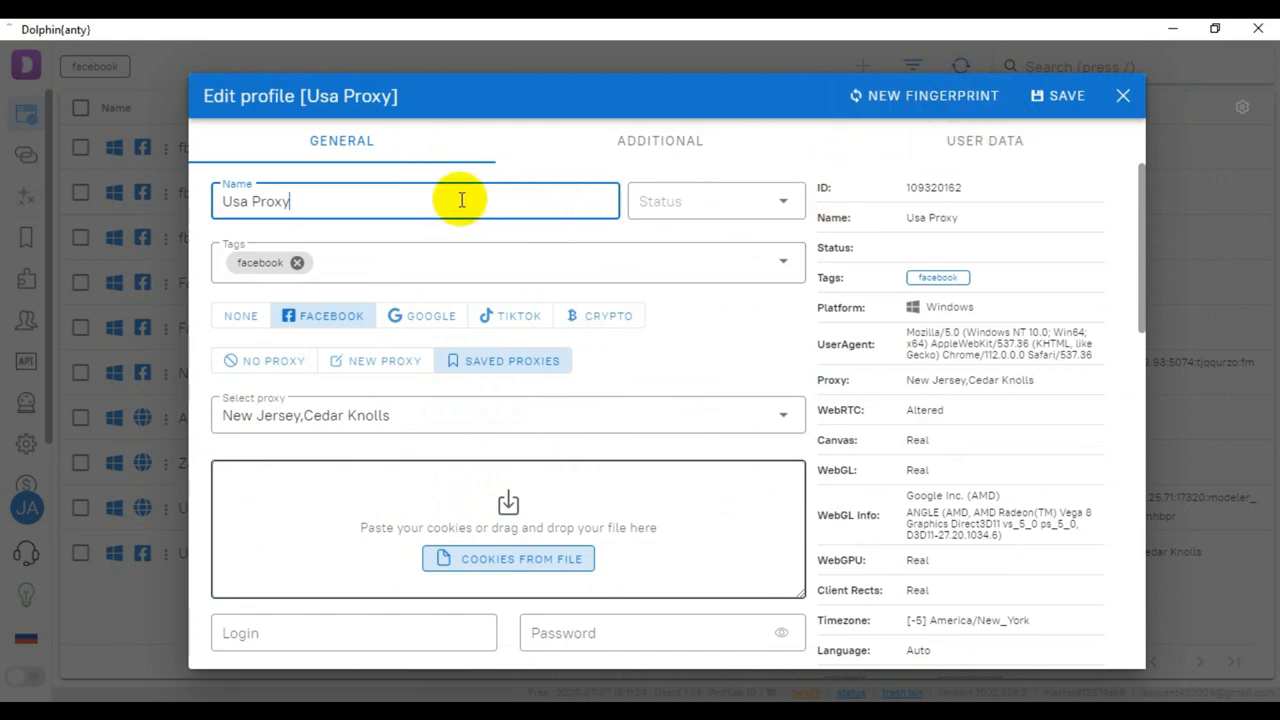
pyautogui.click(716, 200)
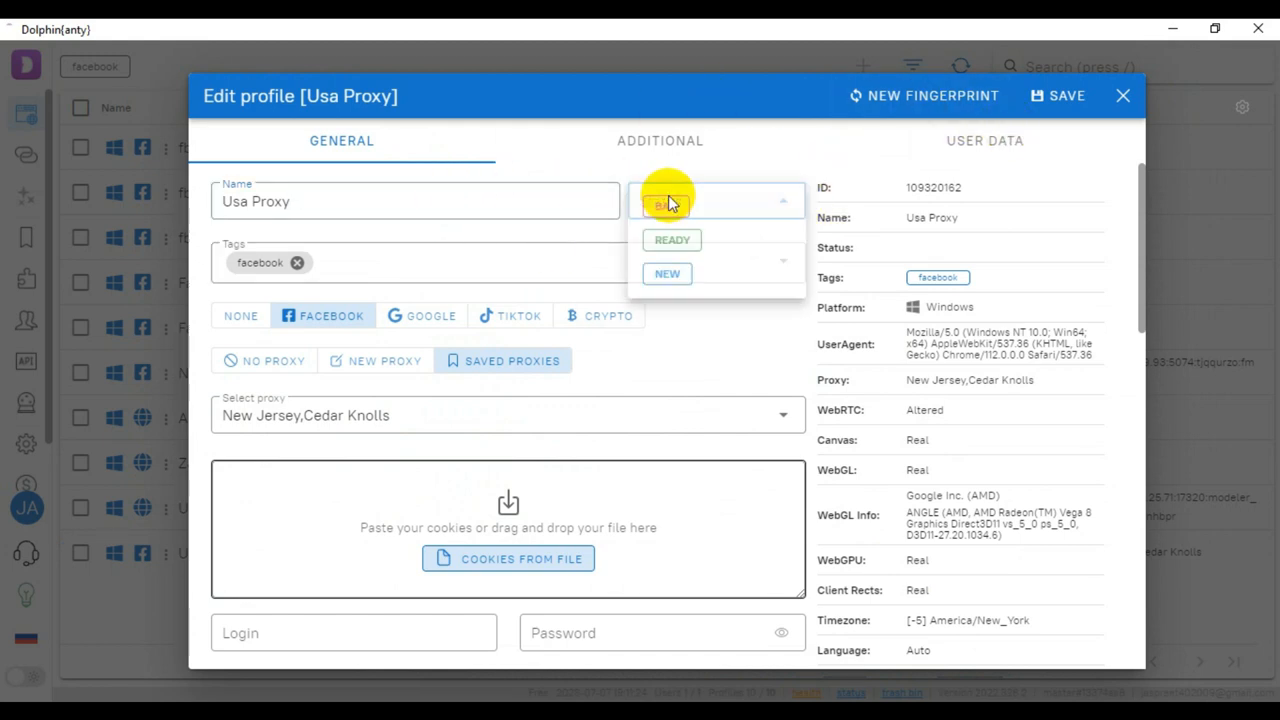
pyautogui.moveTo(770, 216)
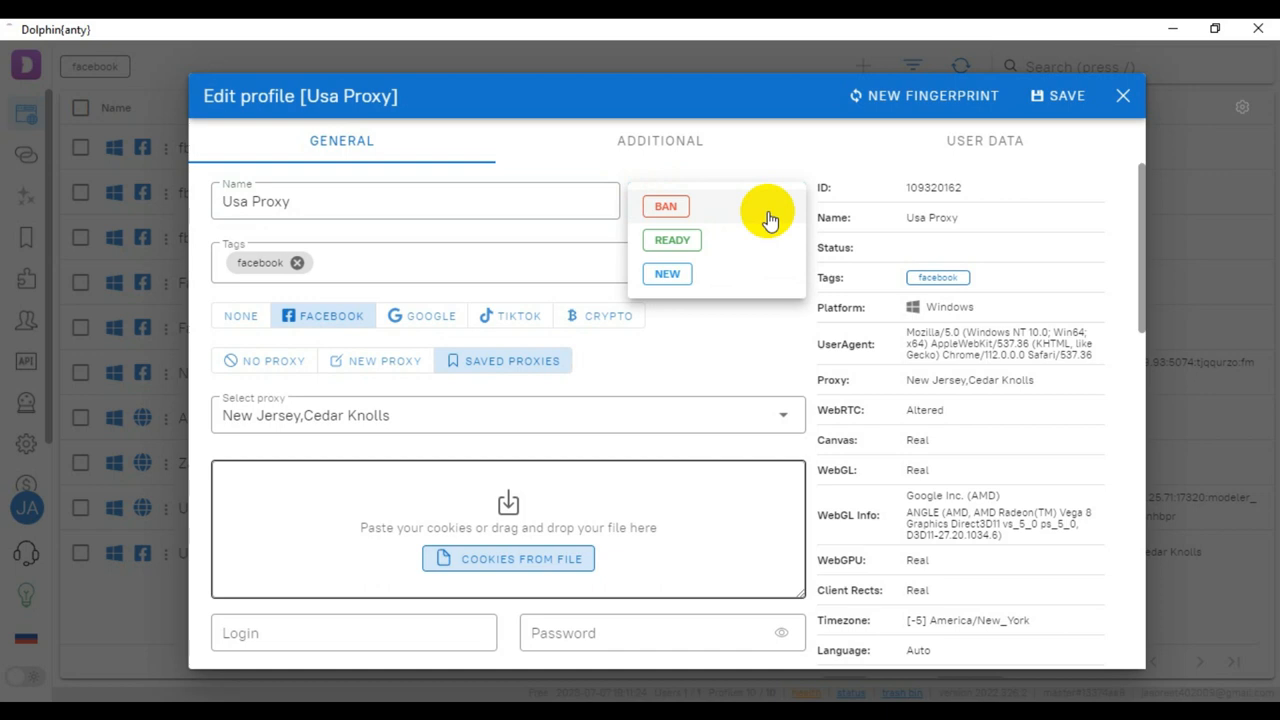
pyautogui.moveTo(738, 272)
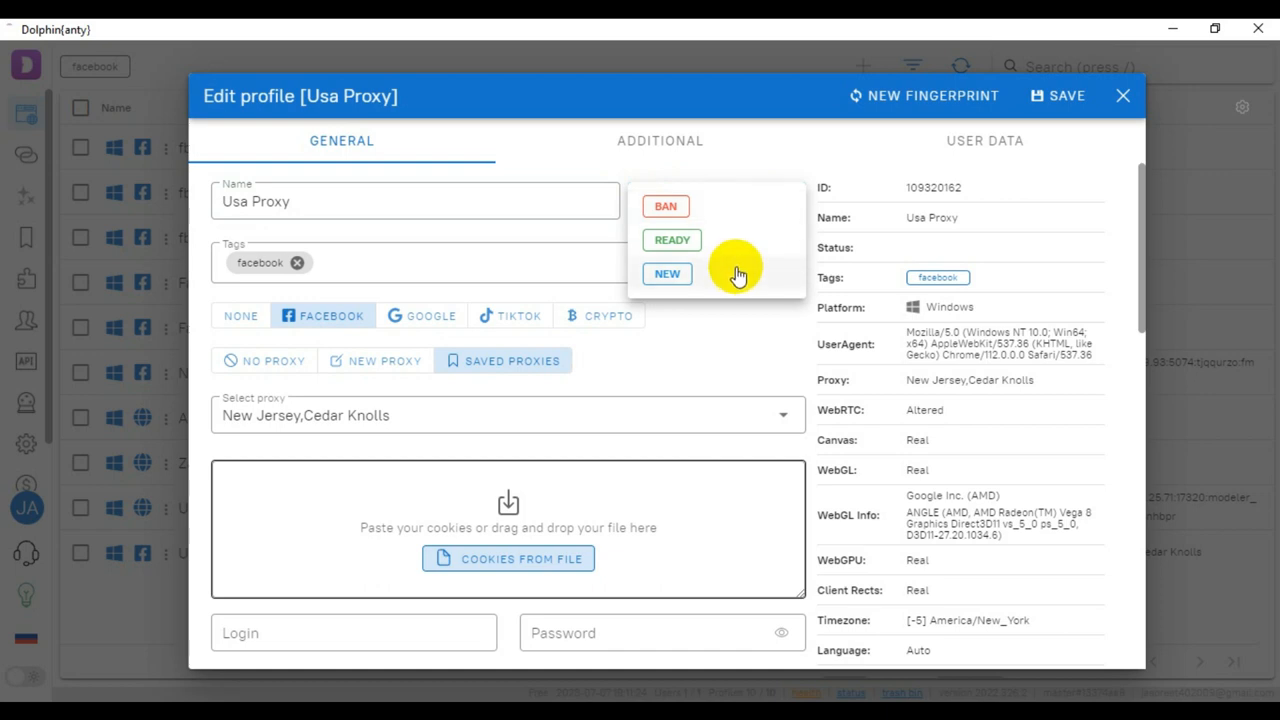
pyautogui.moveTo(744, 244)
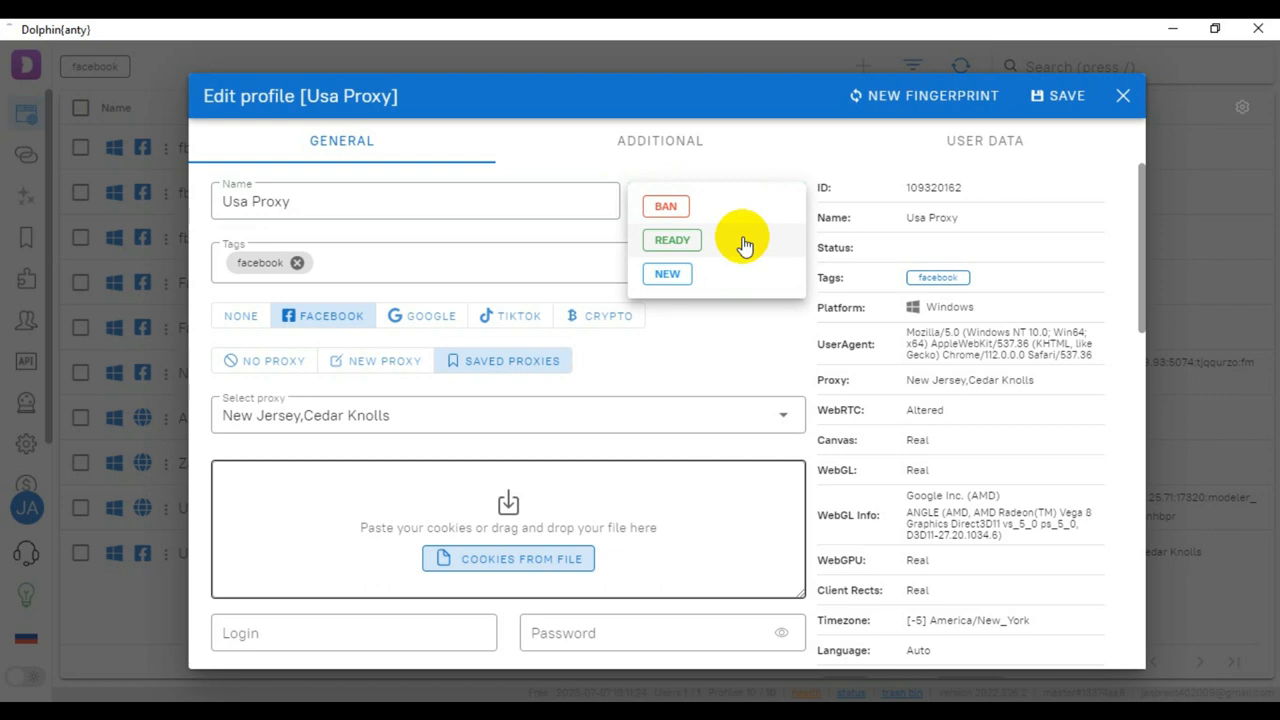
pyautogui.moveTo(716, 330)
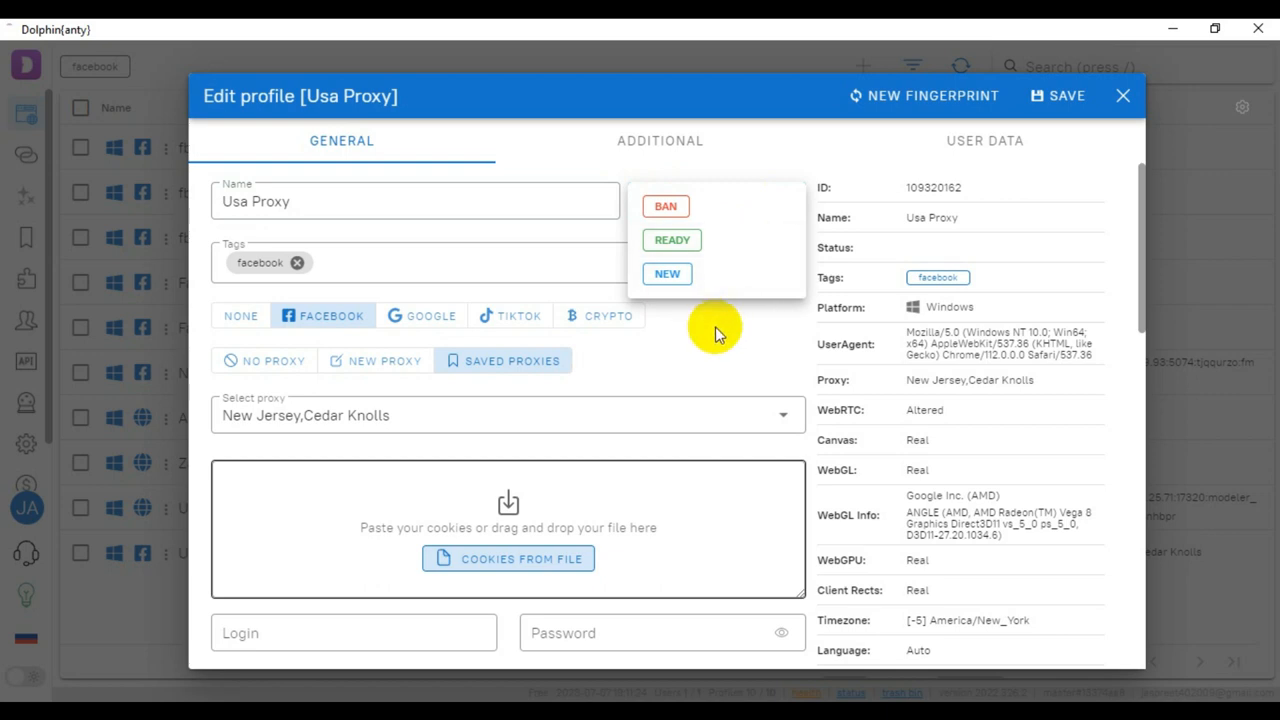
pyautogui.moveTo(720, 216)
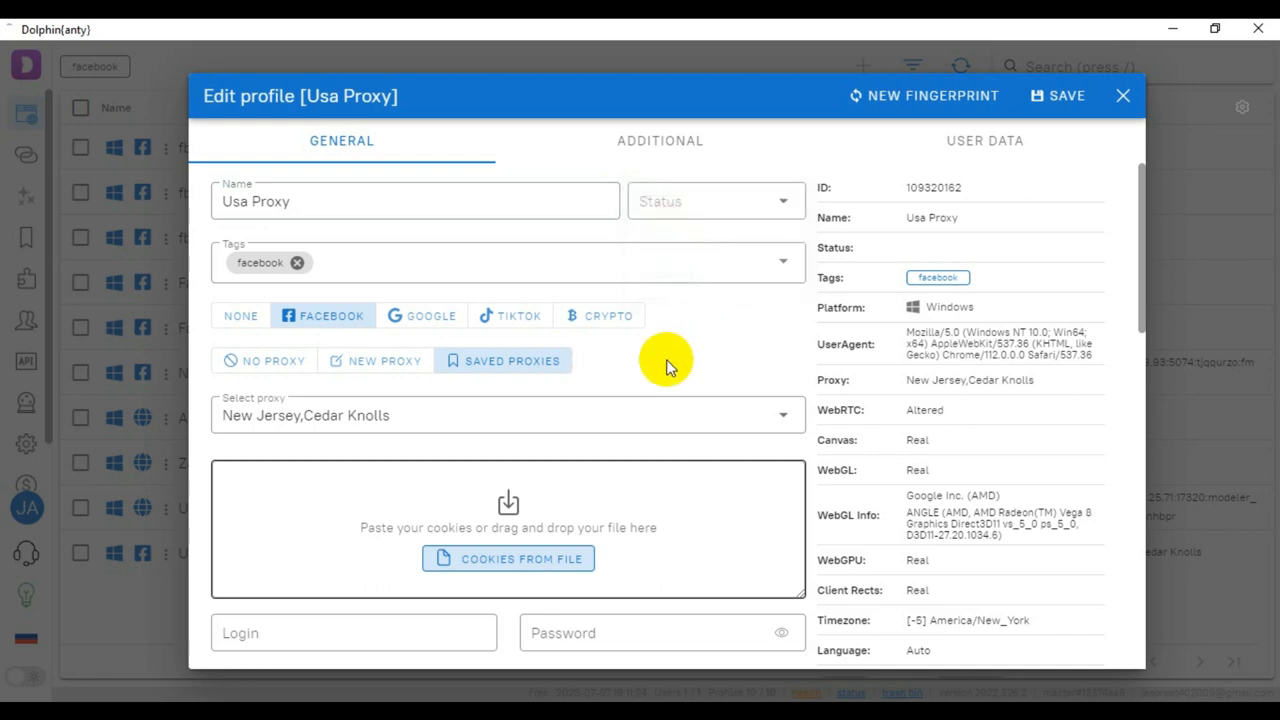
pyautogui.moveTo(420, 316)
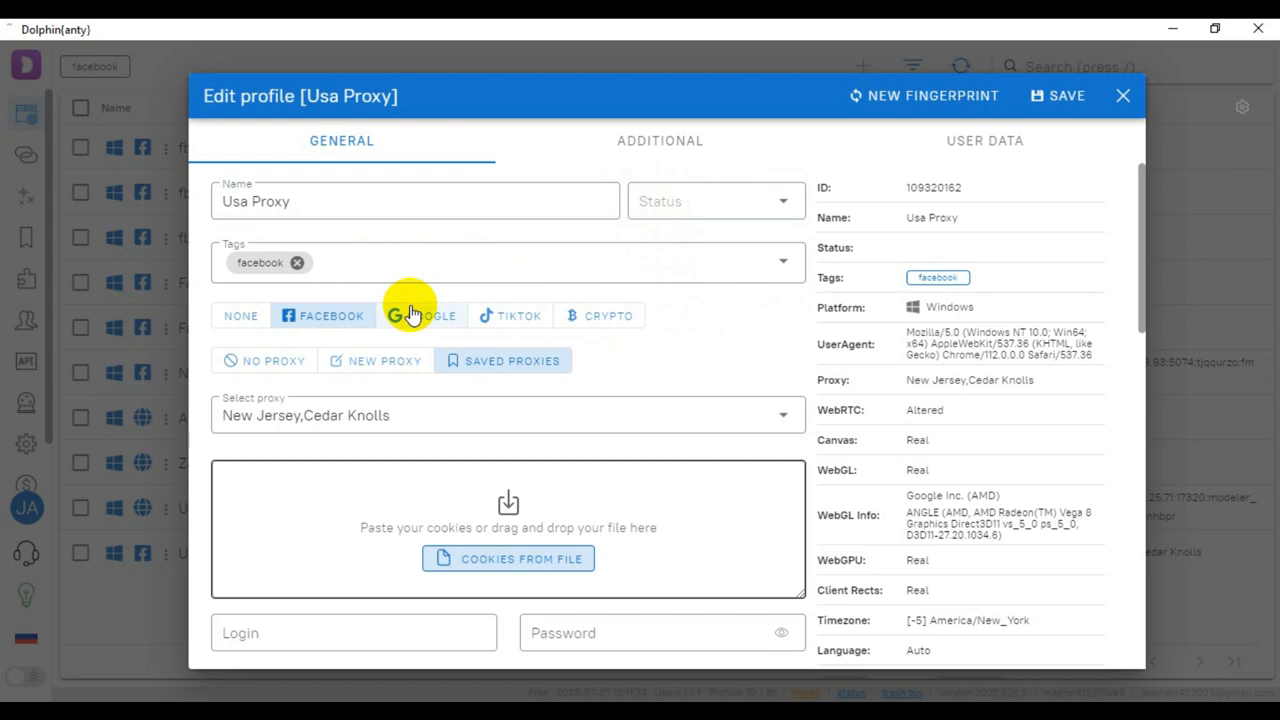
pyautogui.moveTo(344, 318)
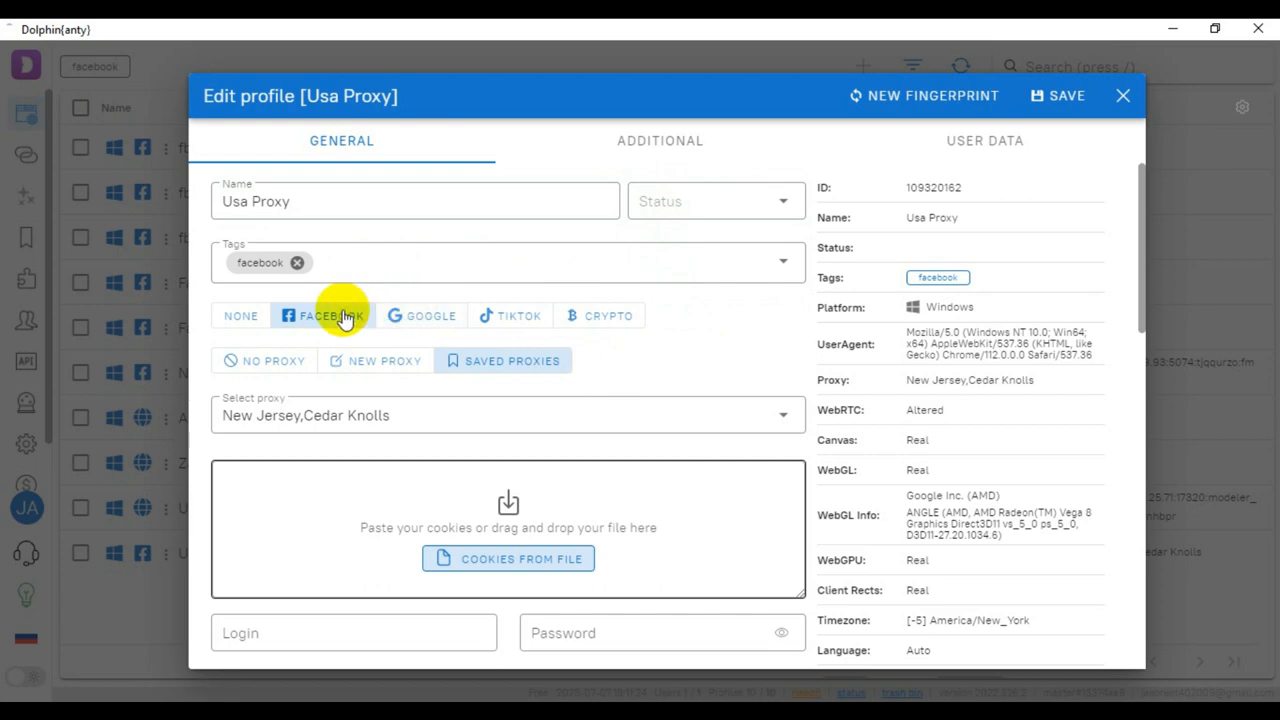
pyautogui.moveTo(628, 380)
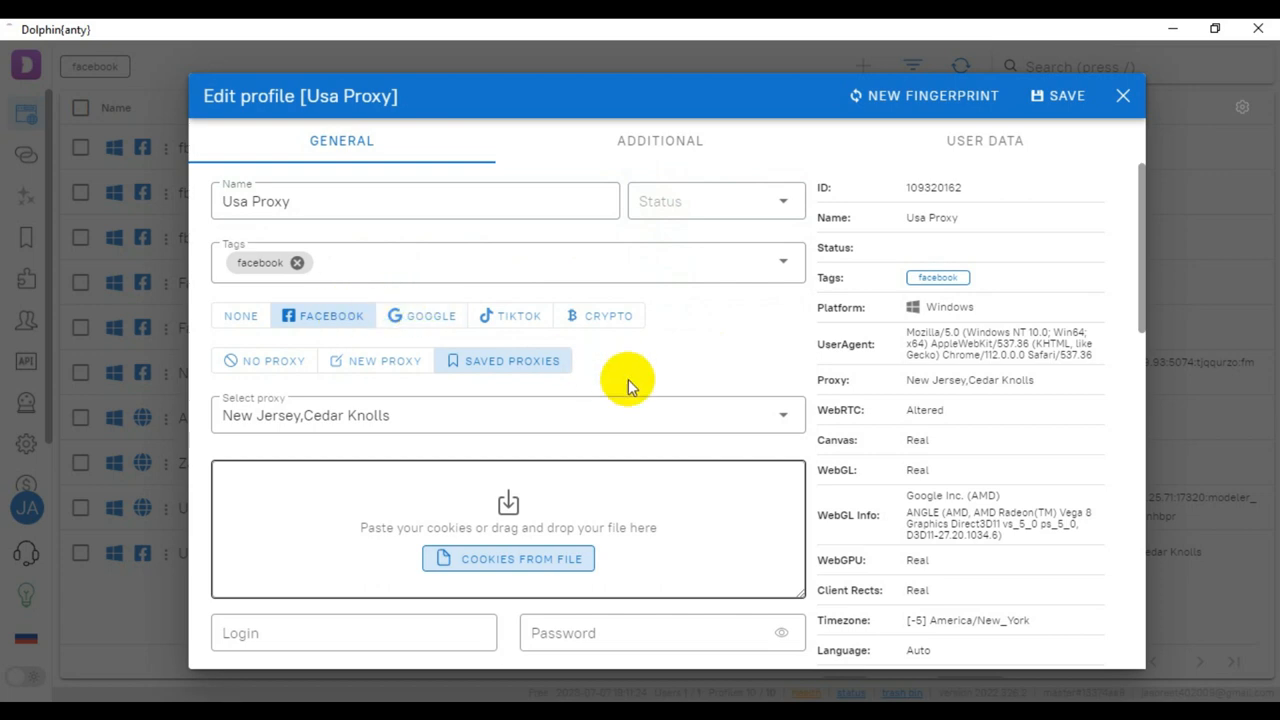
pyautogui.moveTo(580, 316)
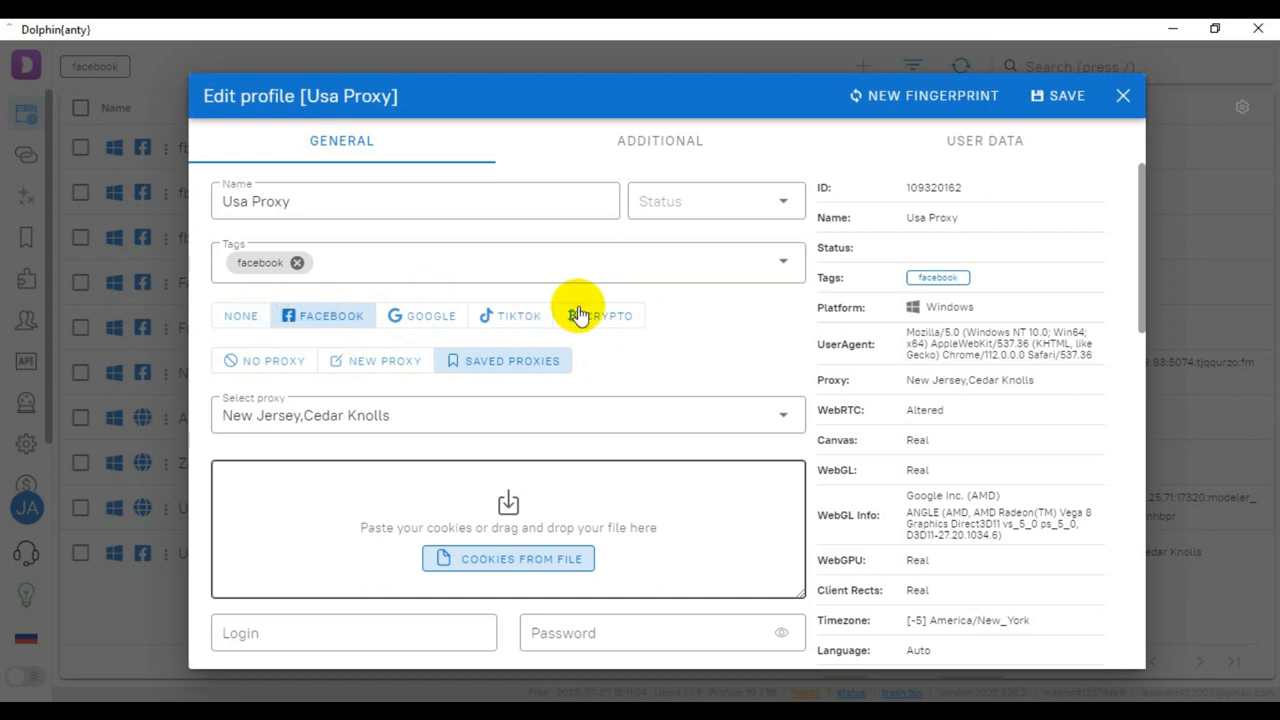
pyautogui.moveTo(704, 348)
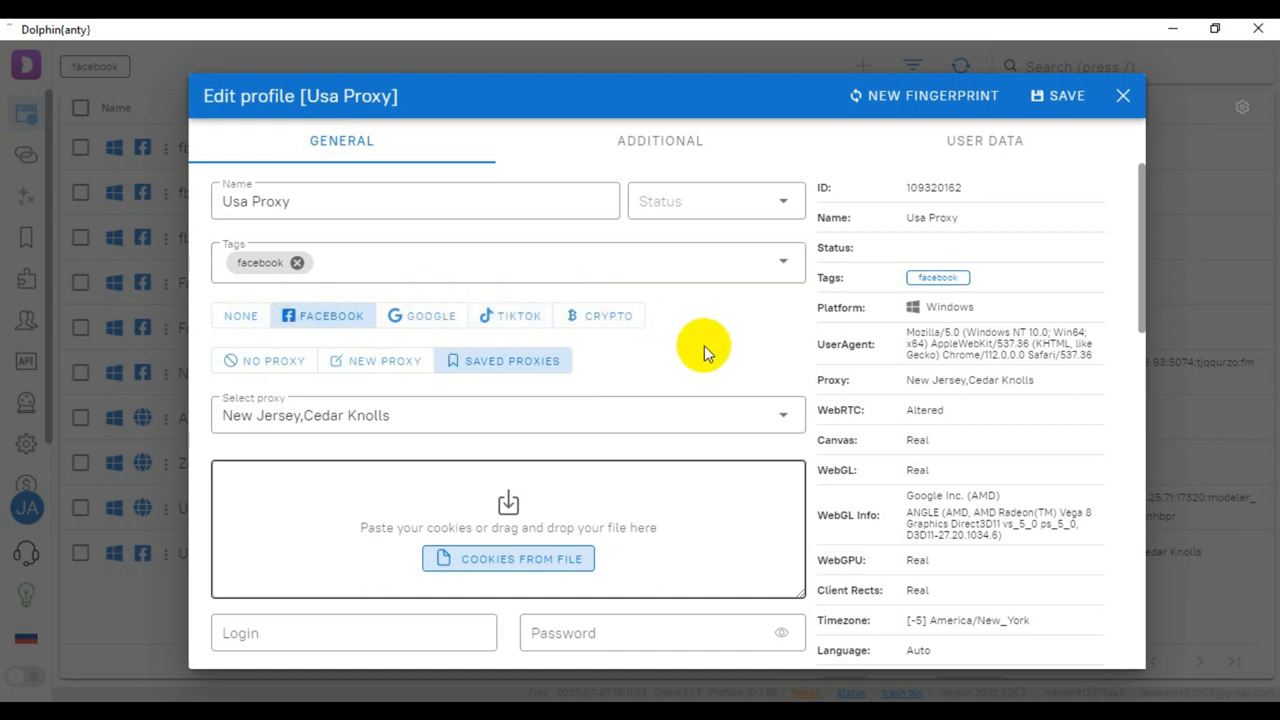
pyautogui.moveTo(490, 370)
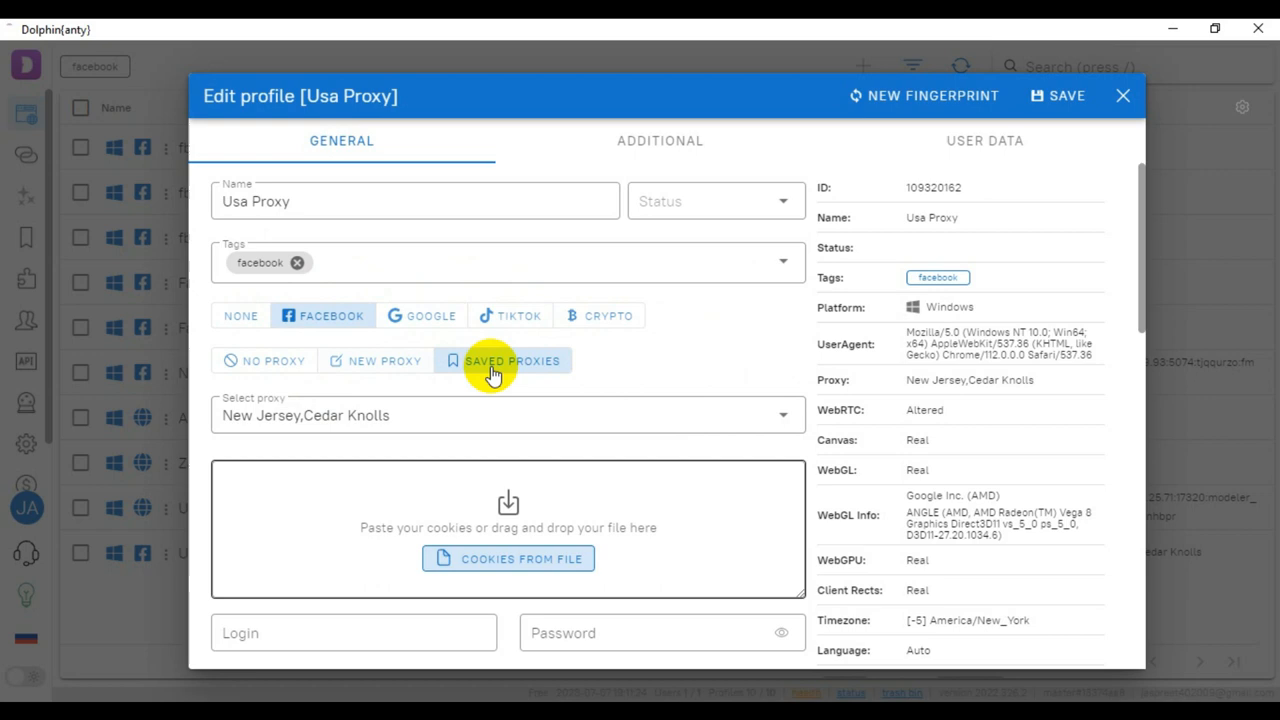
pyautogui.moveTo(670, 384)
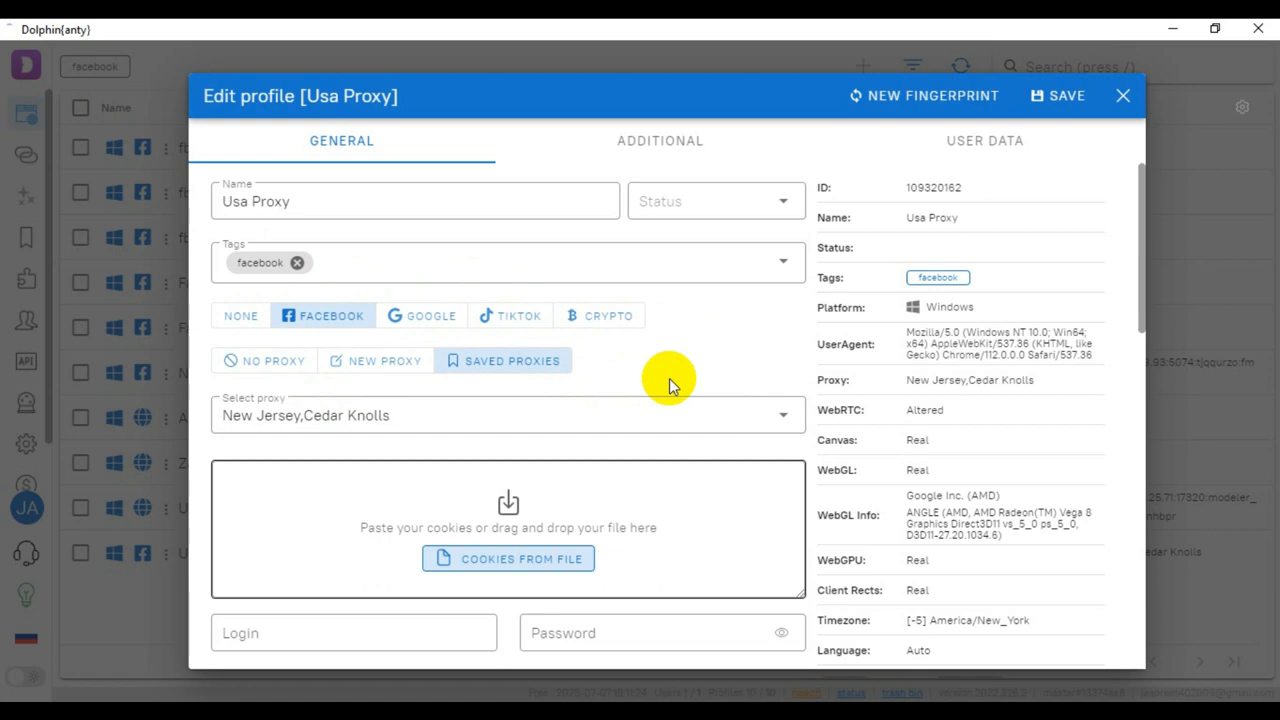
pyautogui.moveTo(640, 384)
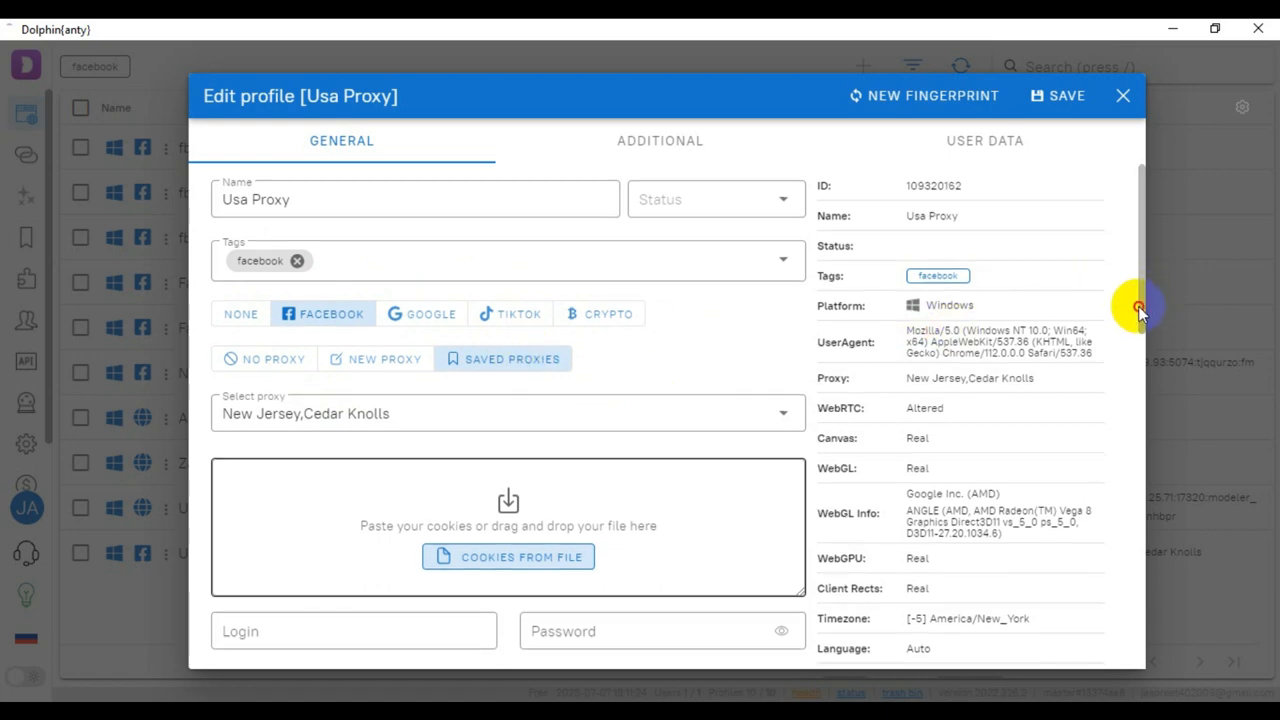
# Search the timezone list ('los', then 'new') and choose [-5] America/New_York
pyautogui.scroll(-3)
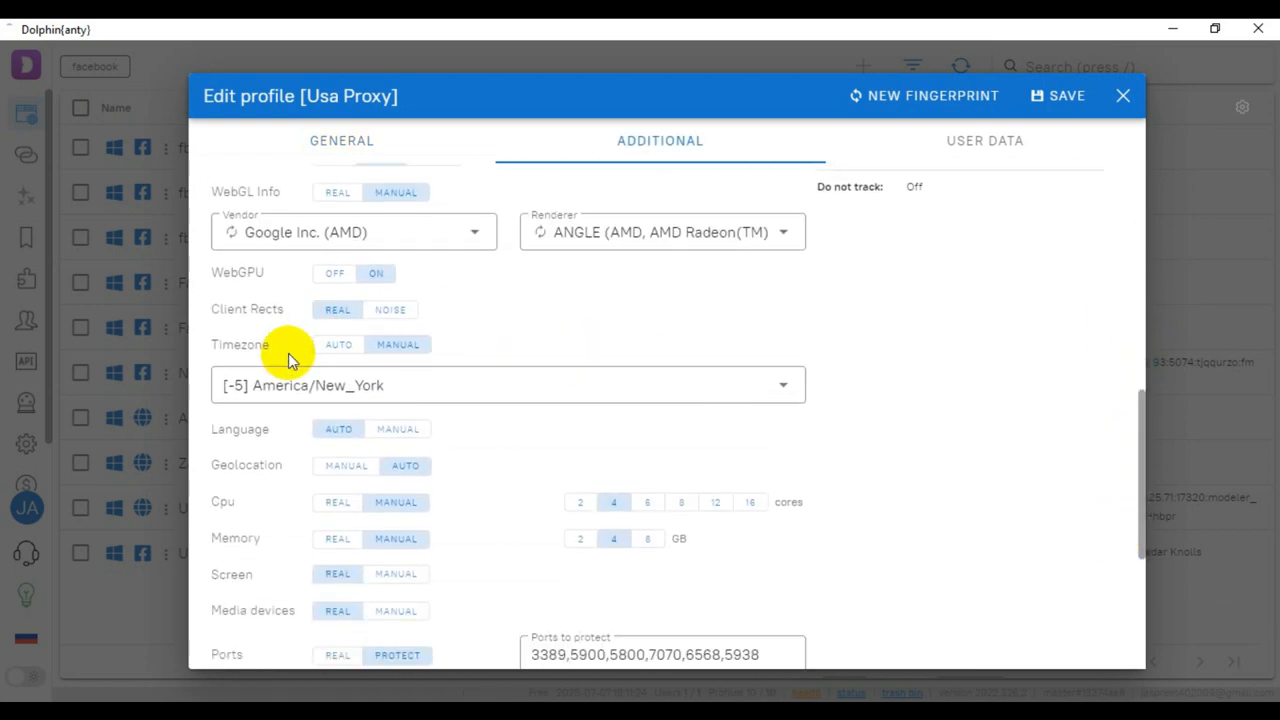
pyautogui.moveTo(528, 436)
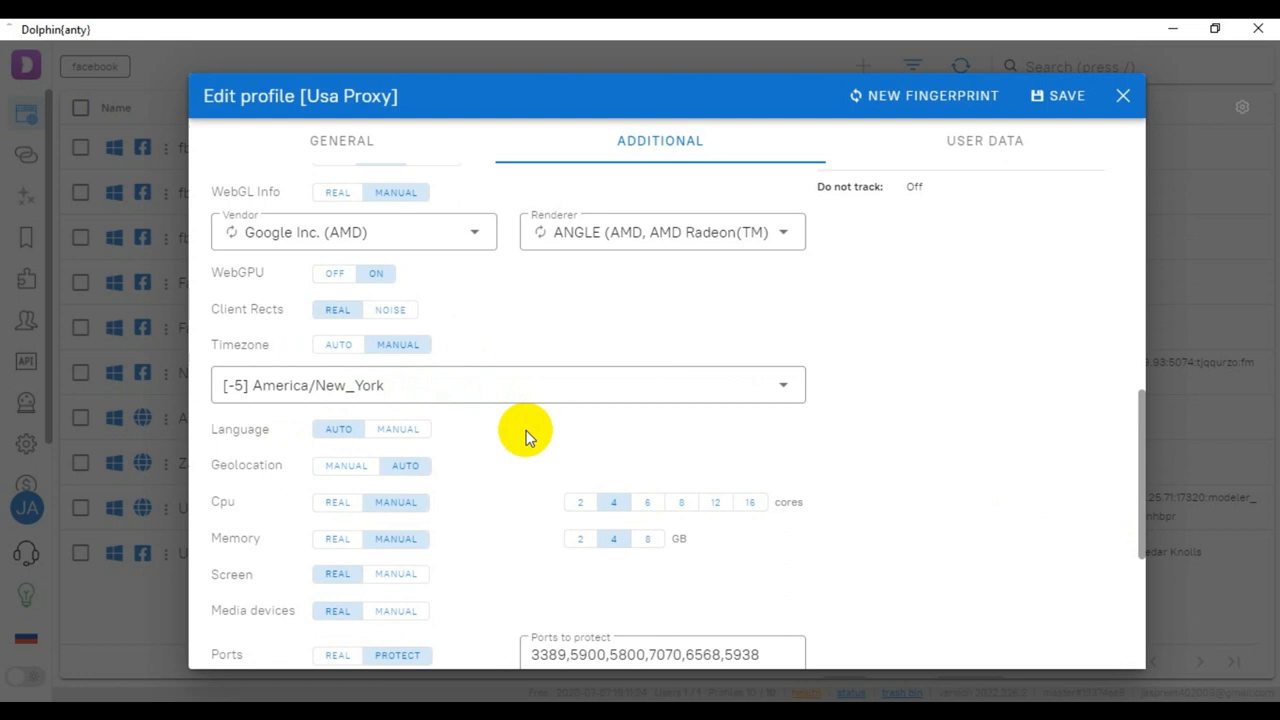
pyautogui.moveTo(670, 436)
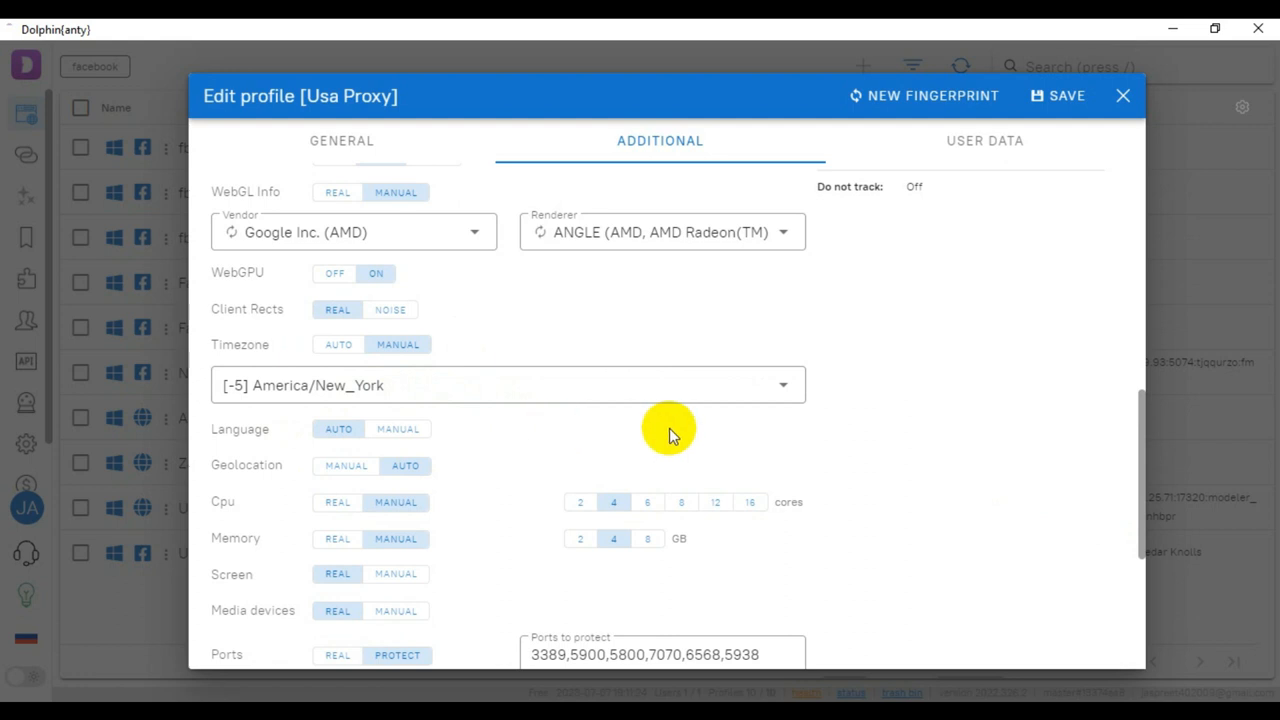
pyautogui.click(508, 384)
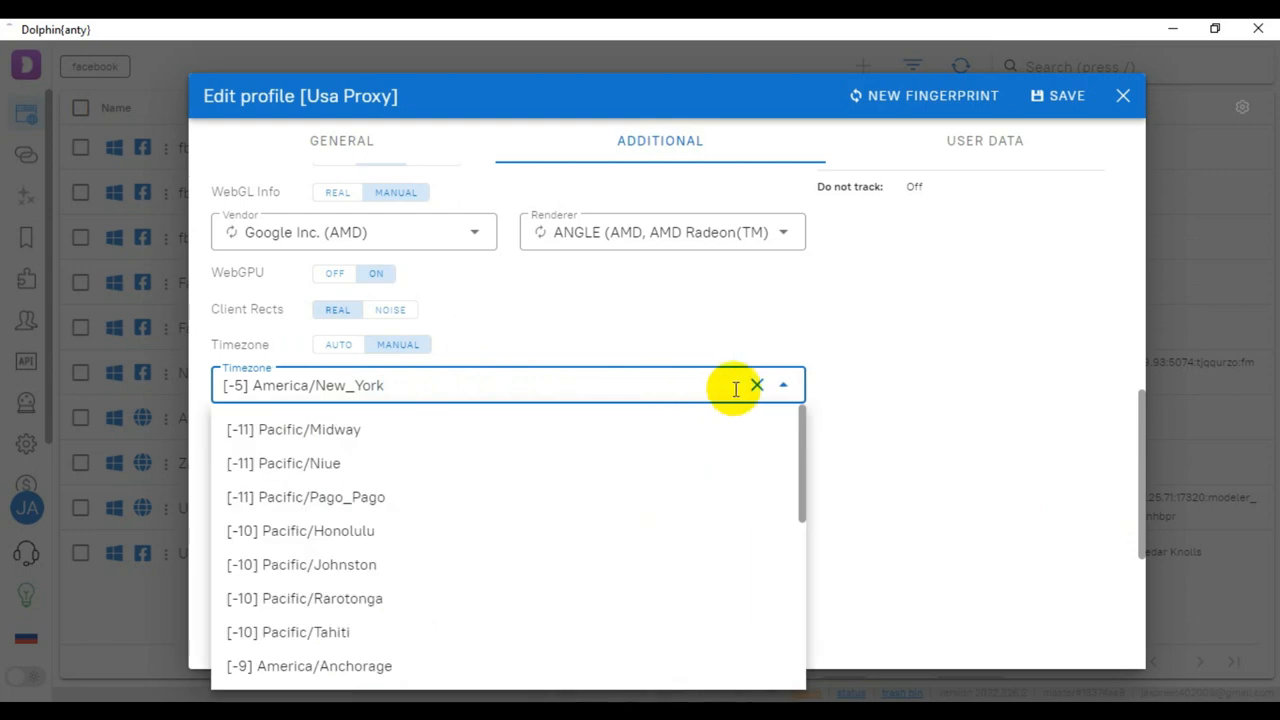
pyautogui.click(756, 384)
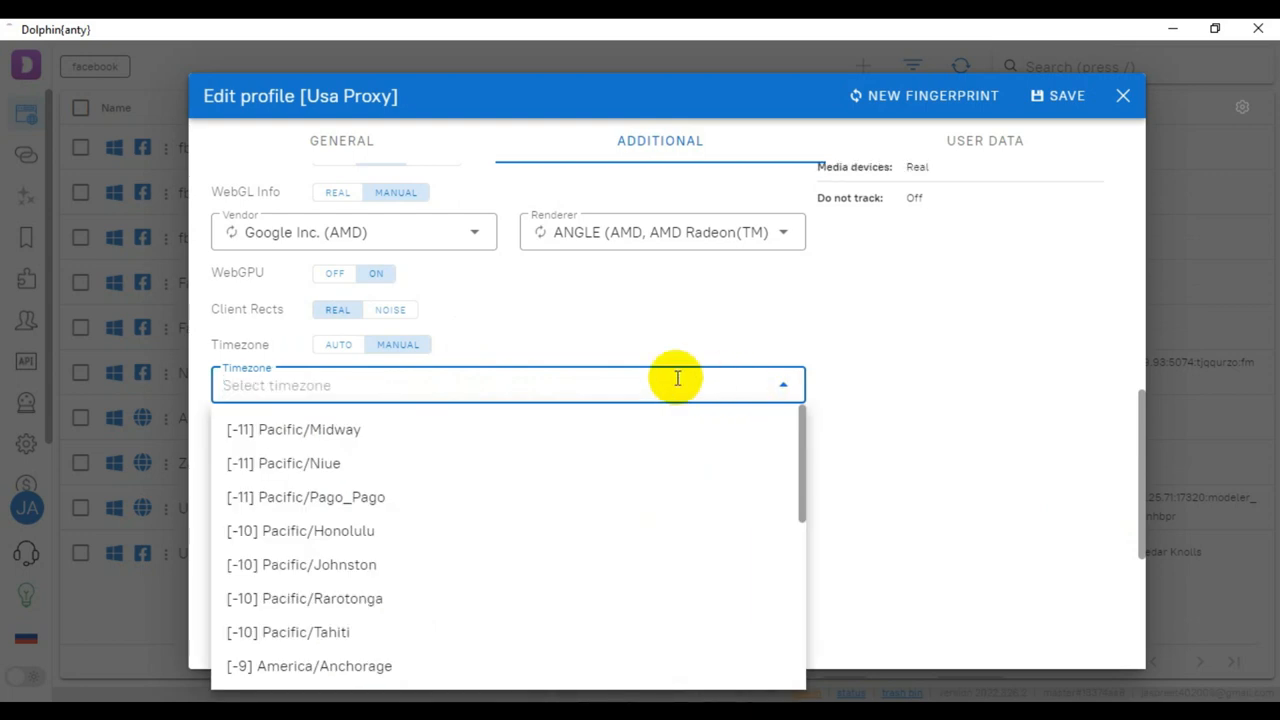
pyautogui.write('los')
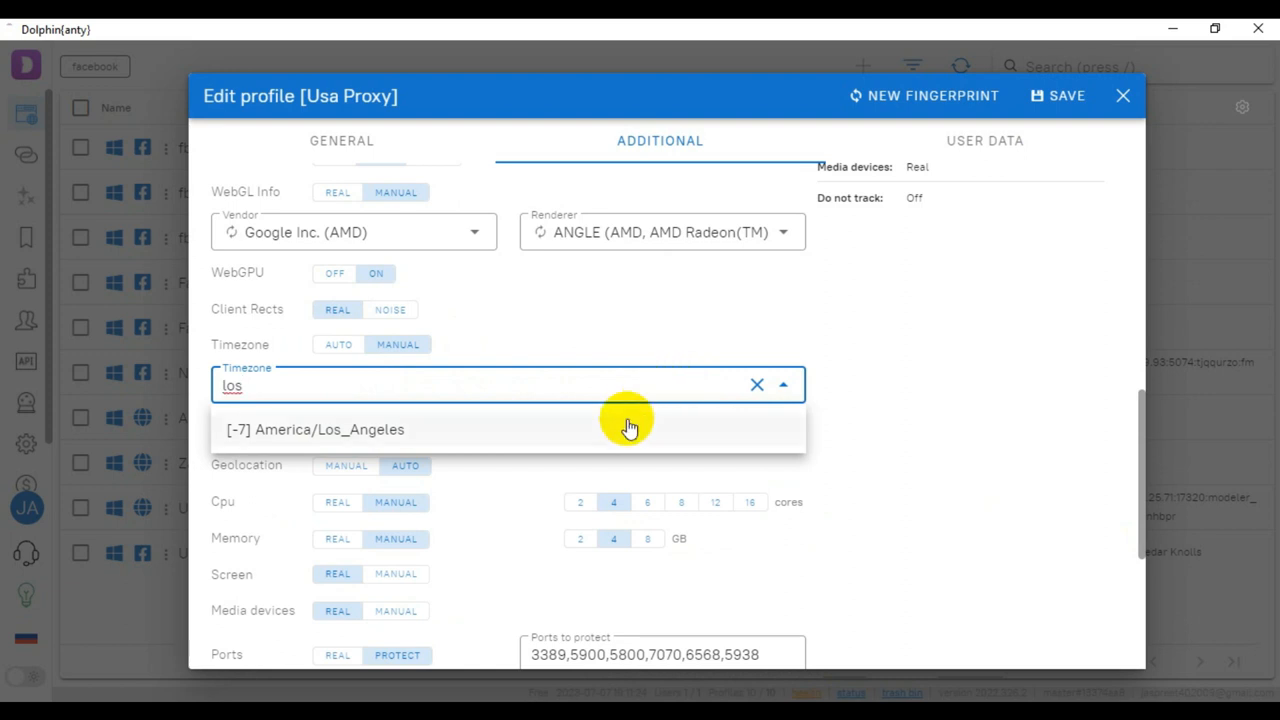
pyautogui.click(756, 384)
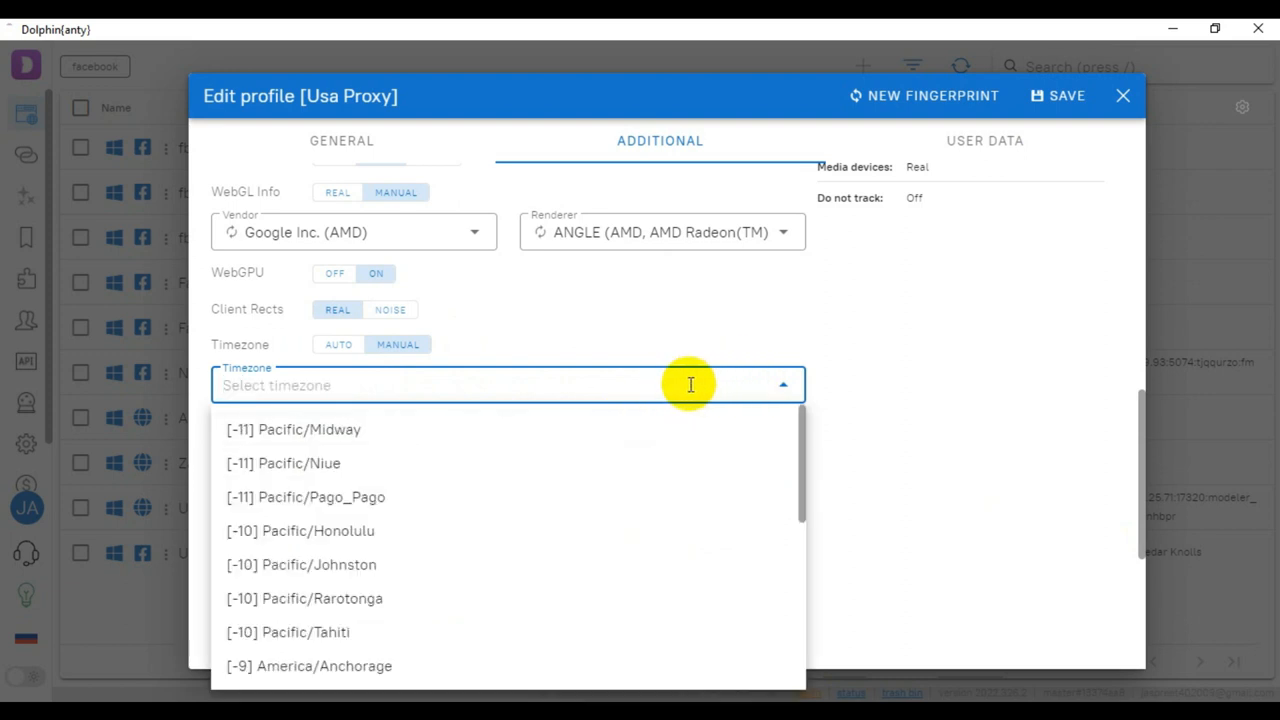
pyautogui.write('new')
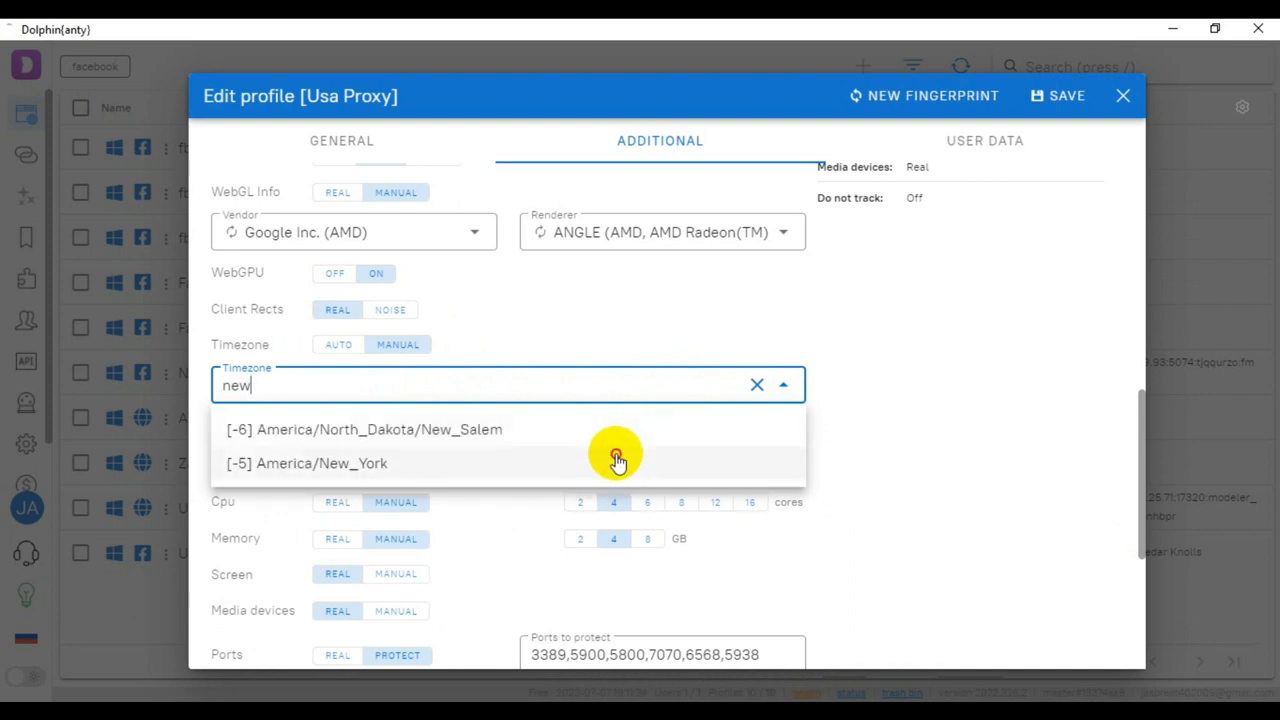
pyautogui.click(308, 464)
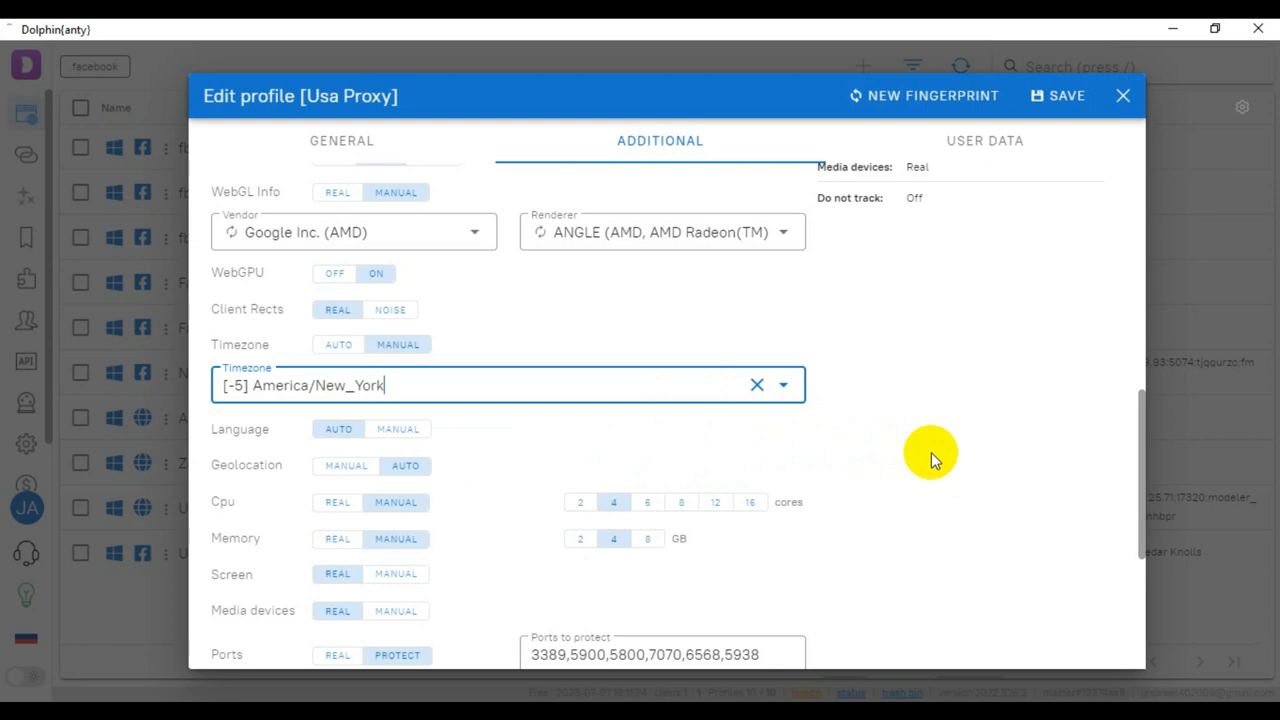
pyautogui.moveTo(1128, 360)
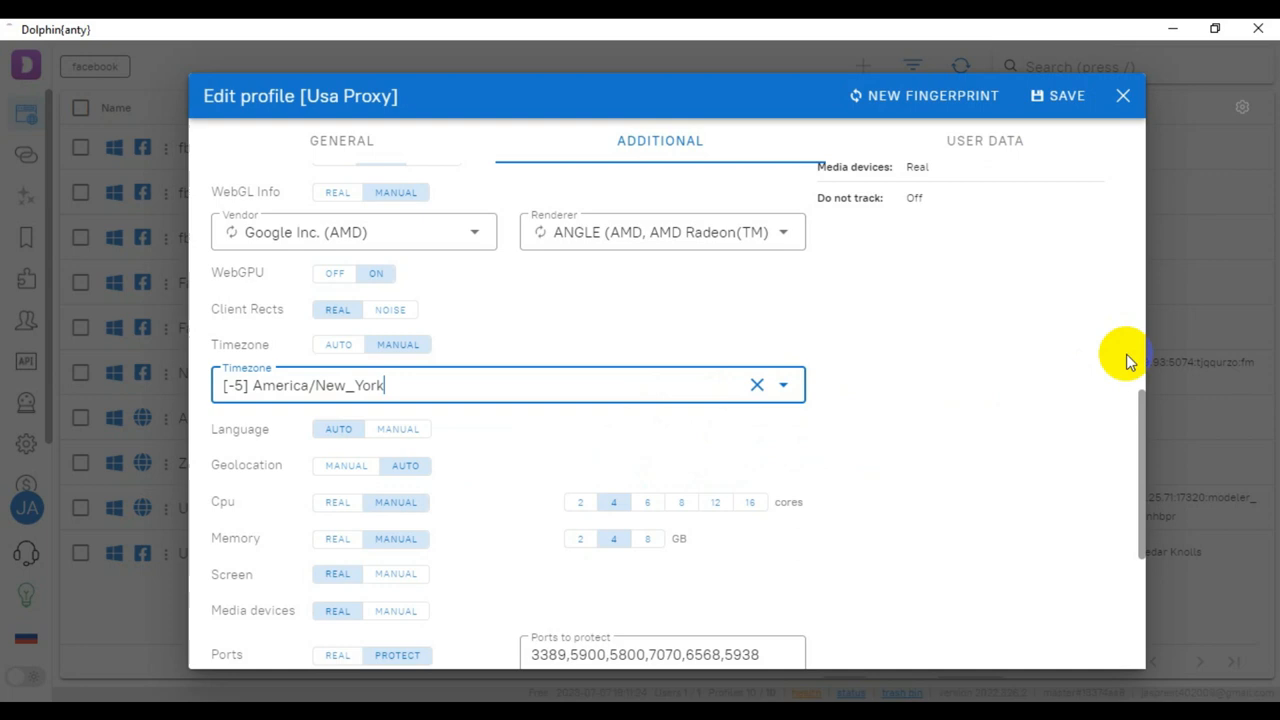
# Scroll through Ports, Do not track and Notes, then back up to the General tab
pyautogui.scroll(-3)
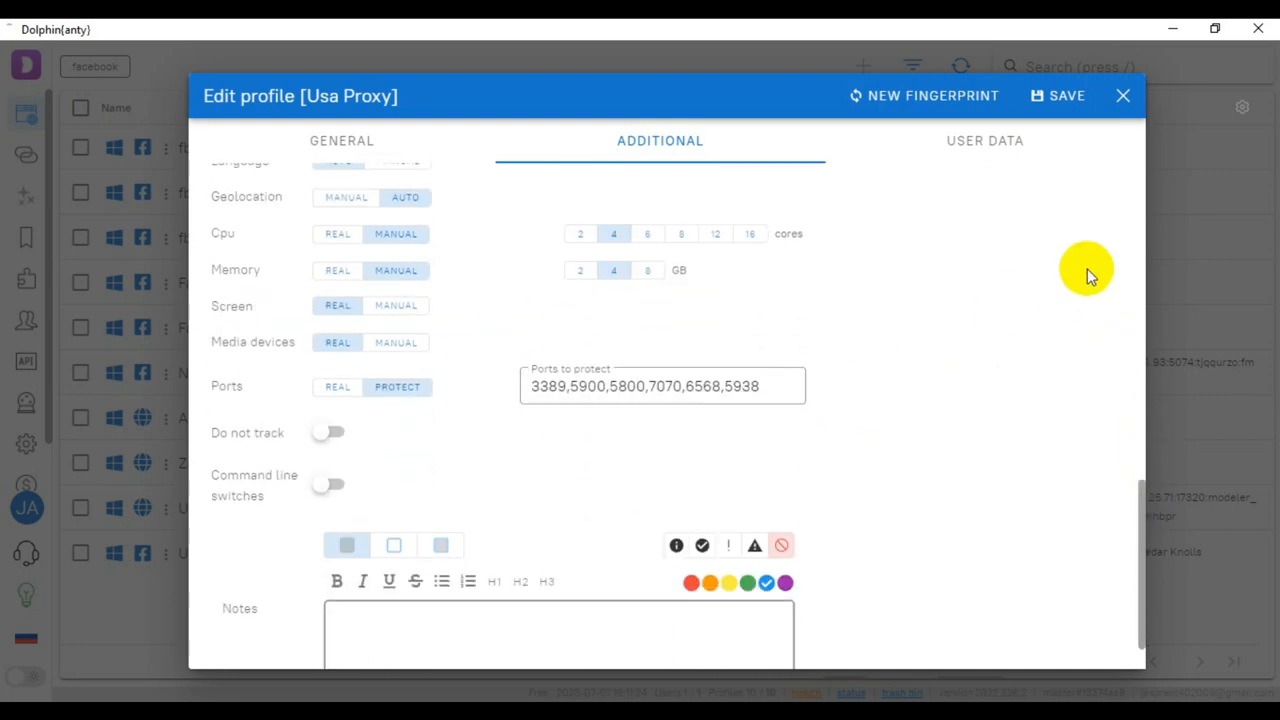
pyautogui.moveTo(260, 424)
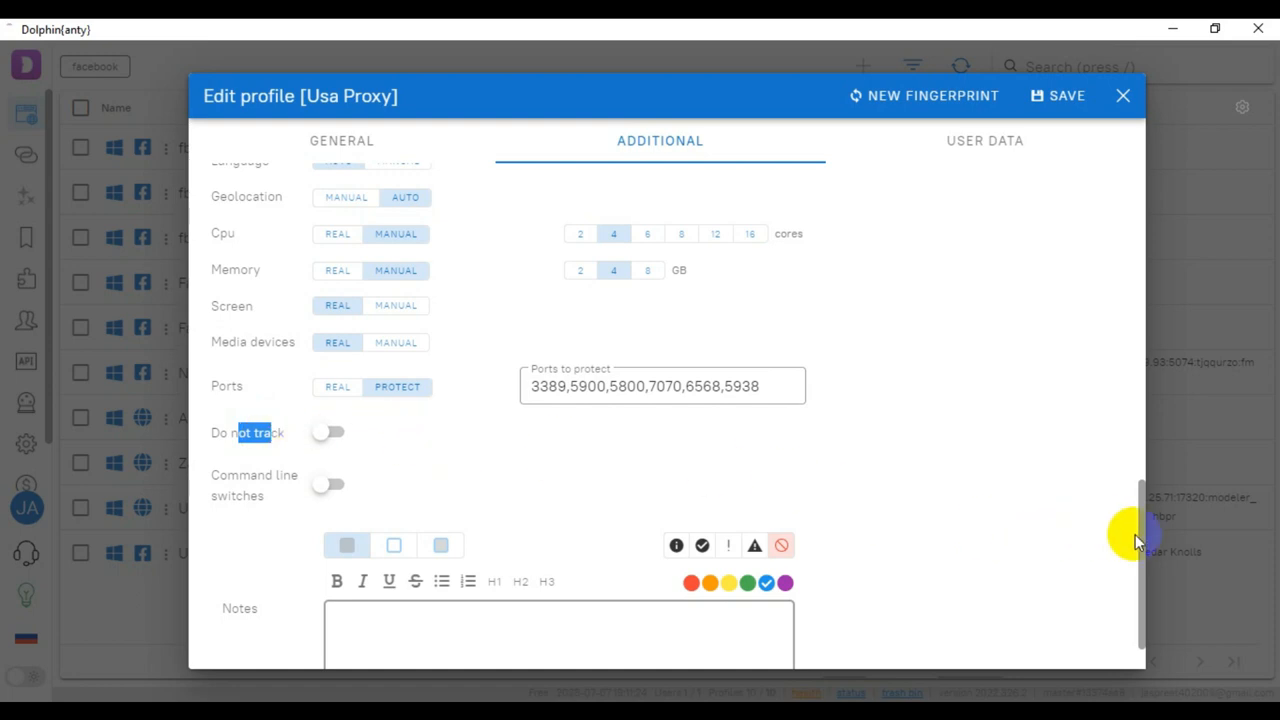
pyautogui.scroll(3)
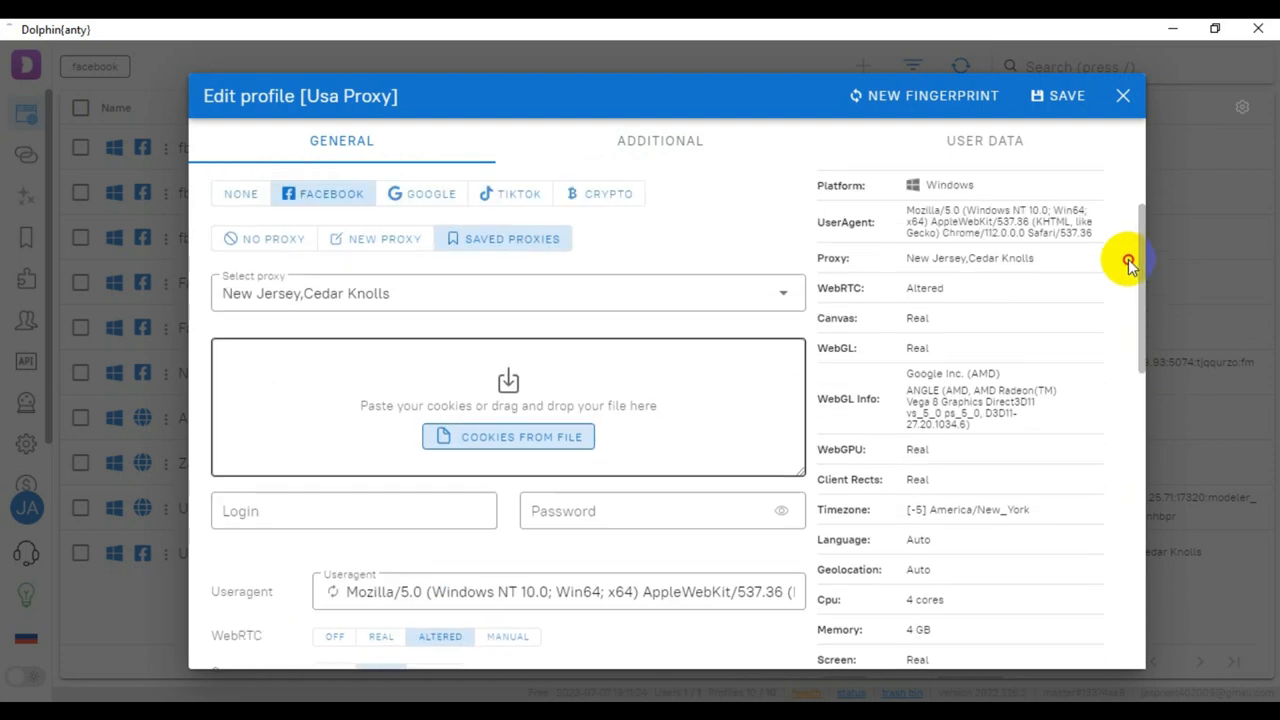
pyautogui.scroll(3)
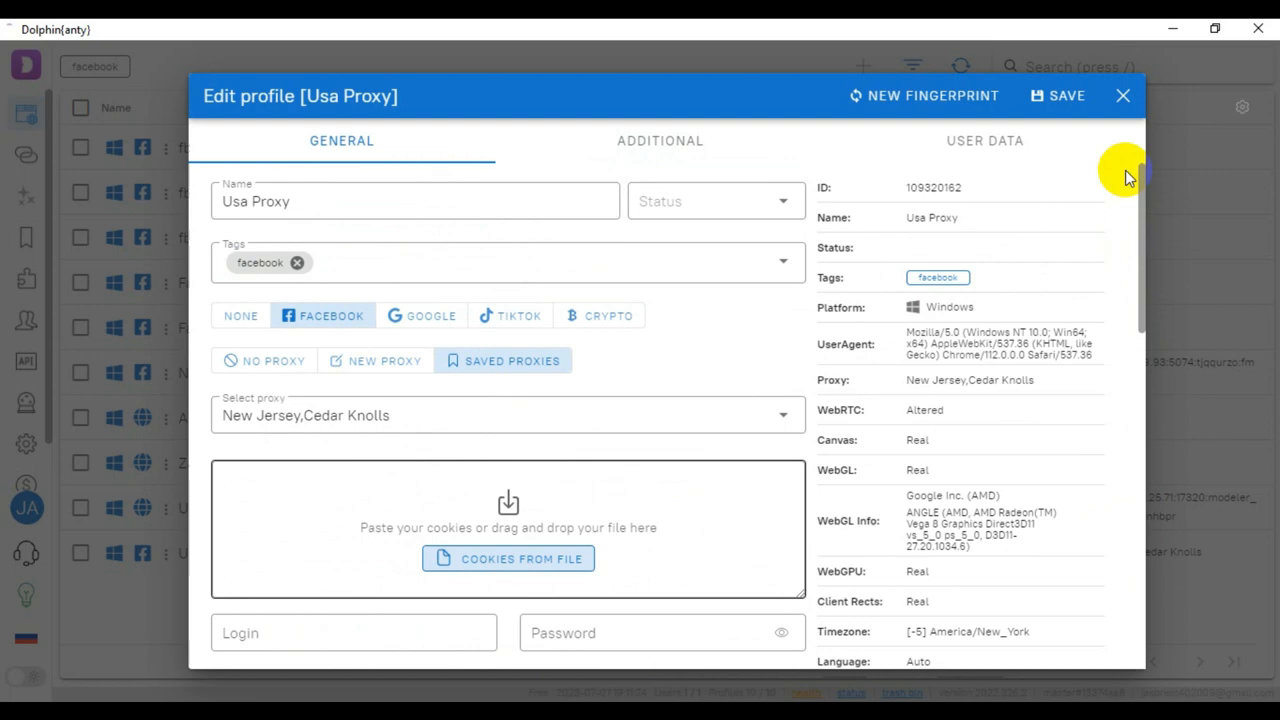
pyautogui.moveTo(1020, 210)
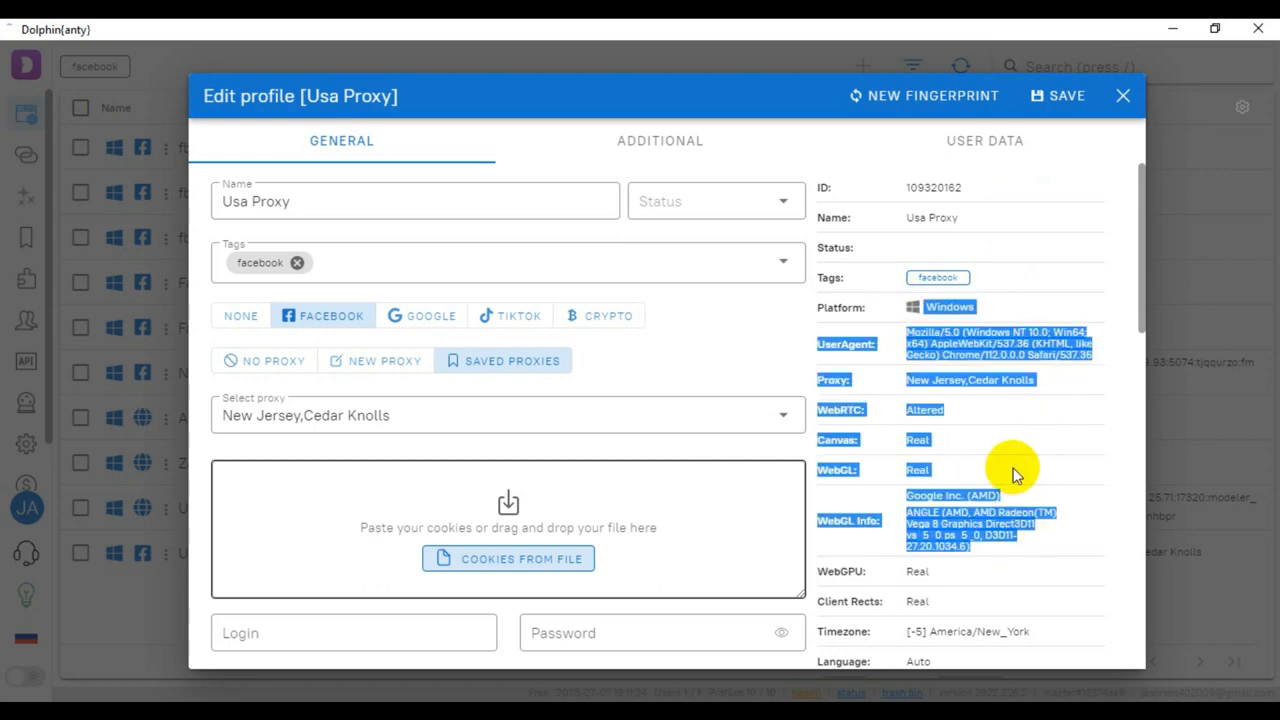
pyautogui.moveTo(988, 468)
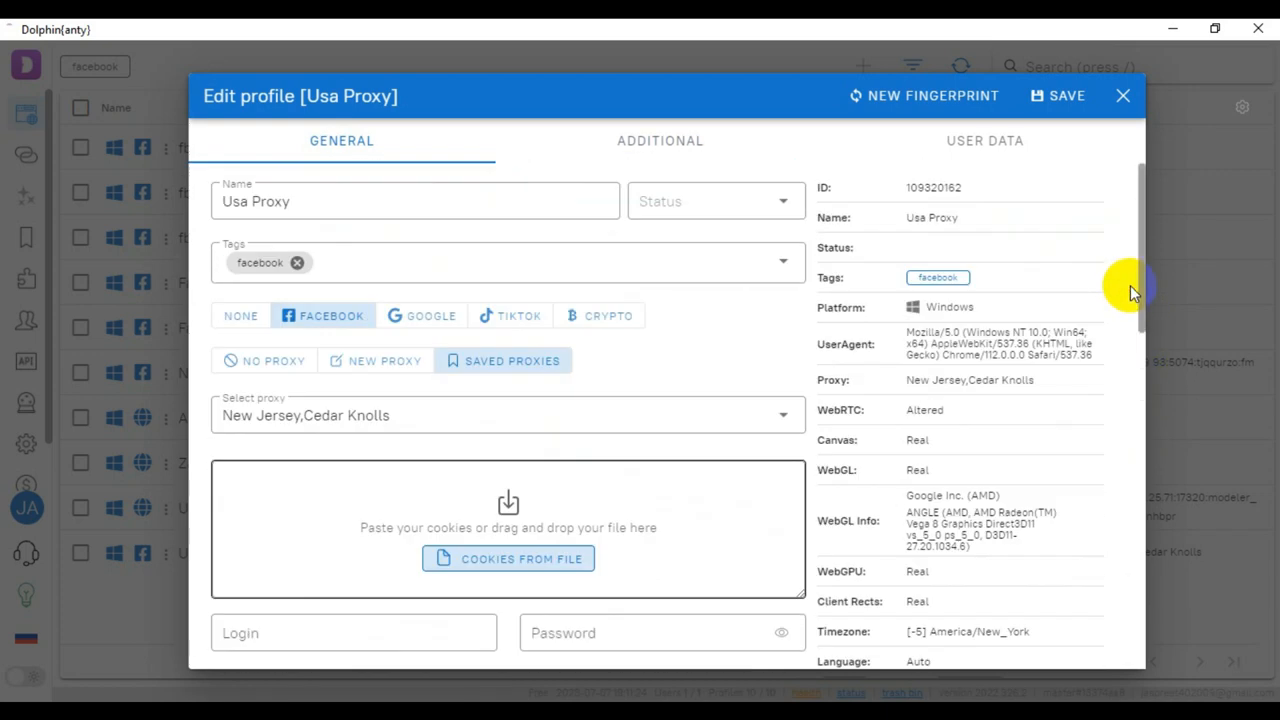
pyautogui.moveTo(1136, 210)
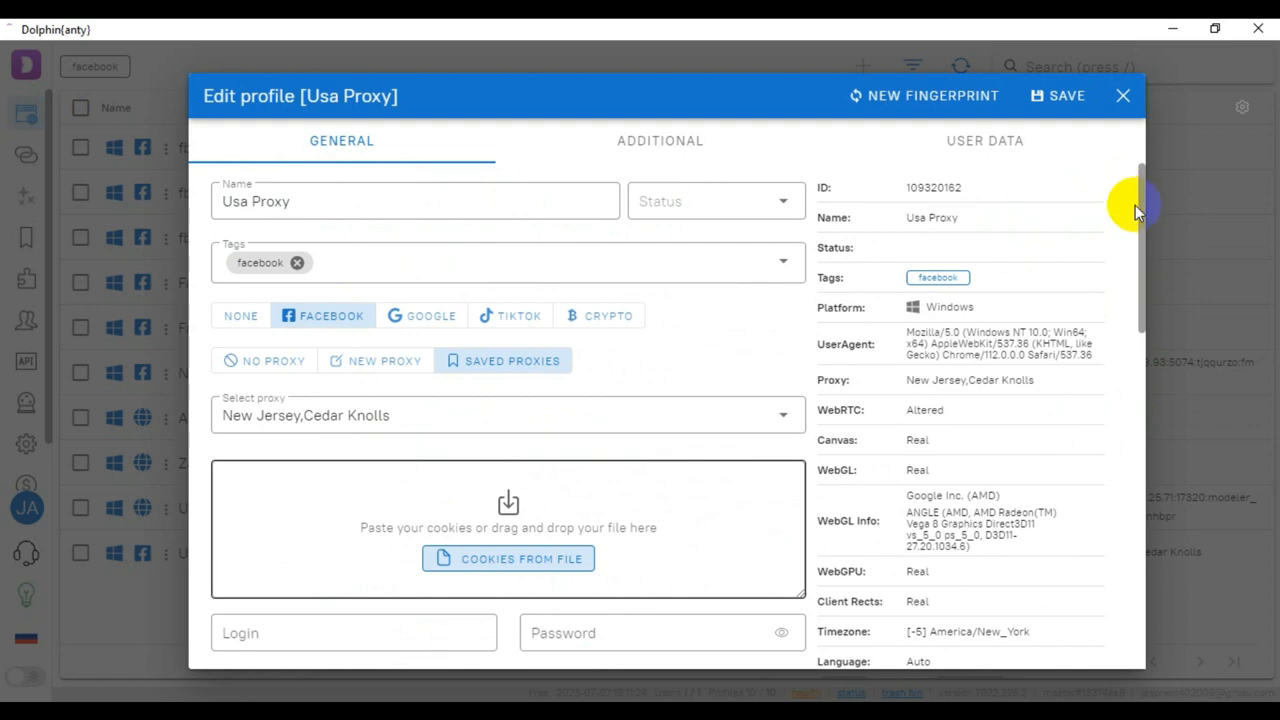